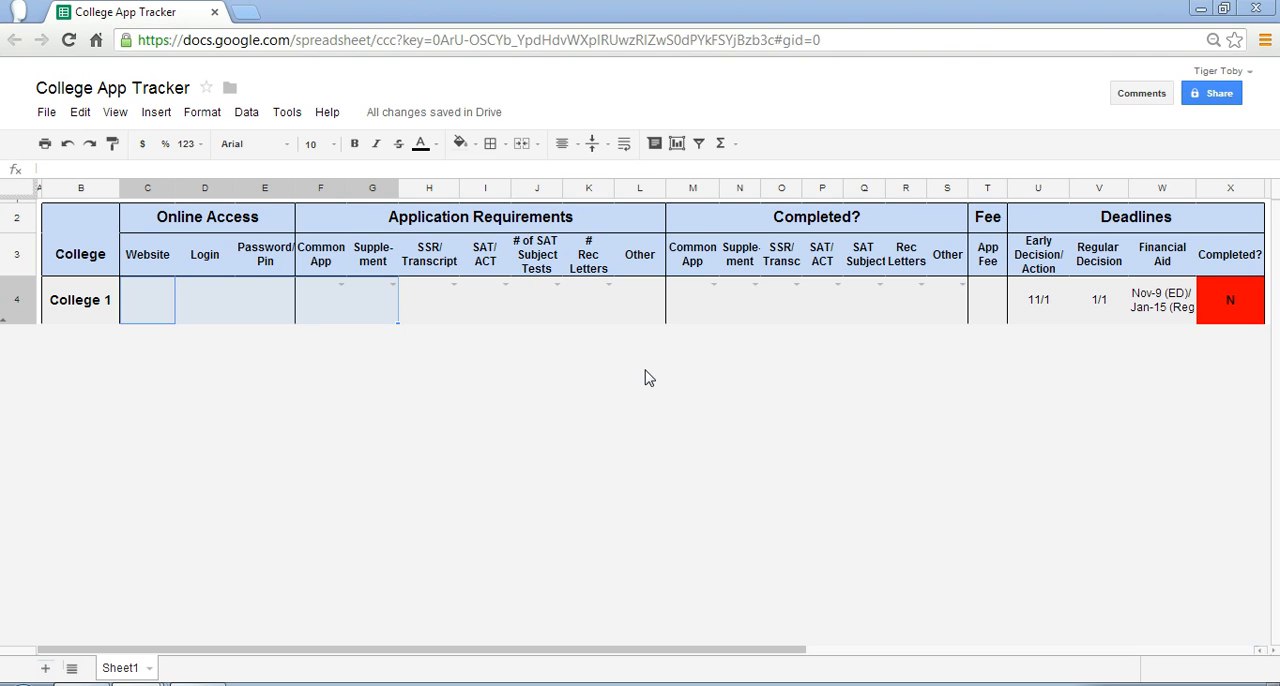
mouse_move(250, 236)
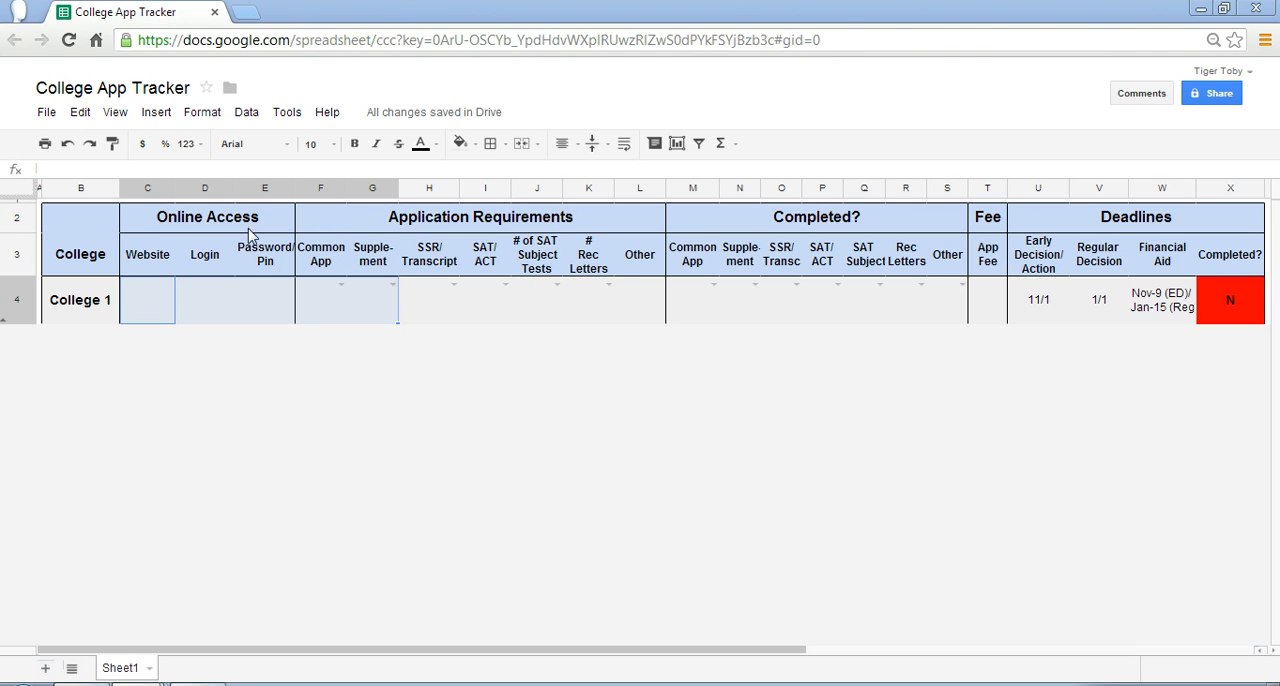
mouse_move(378, 376)
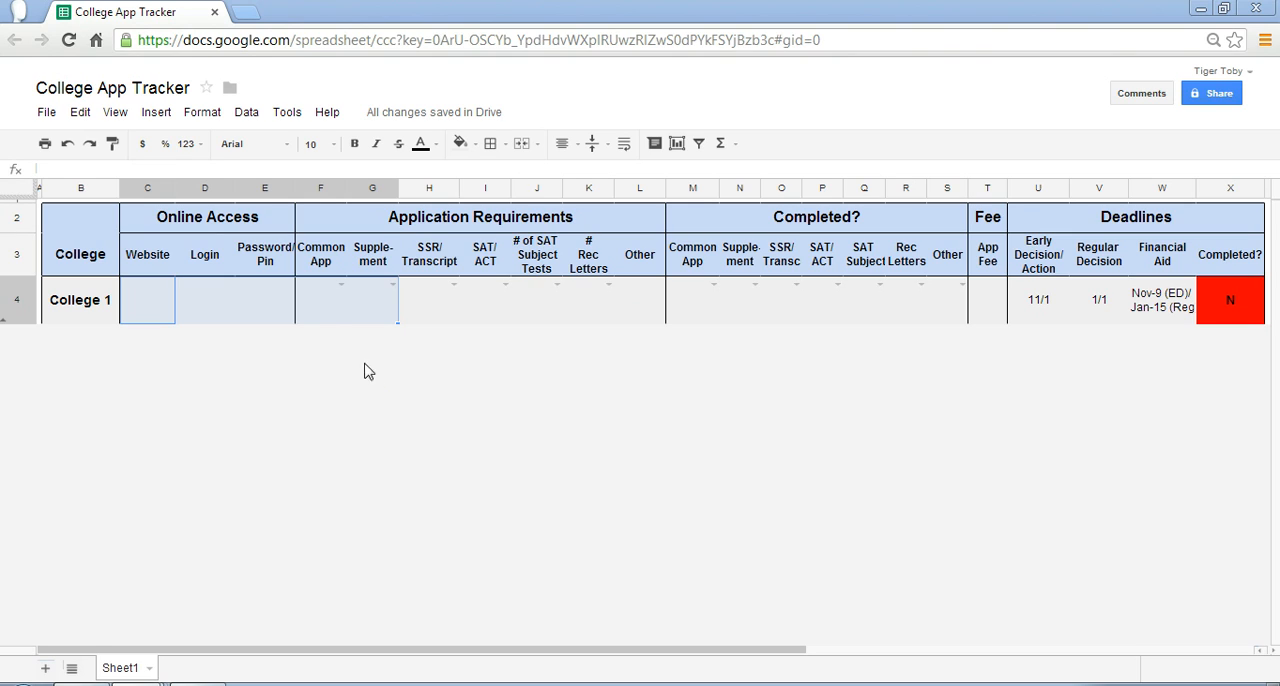
mouse_move(884, 298)
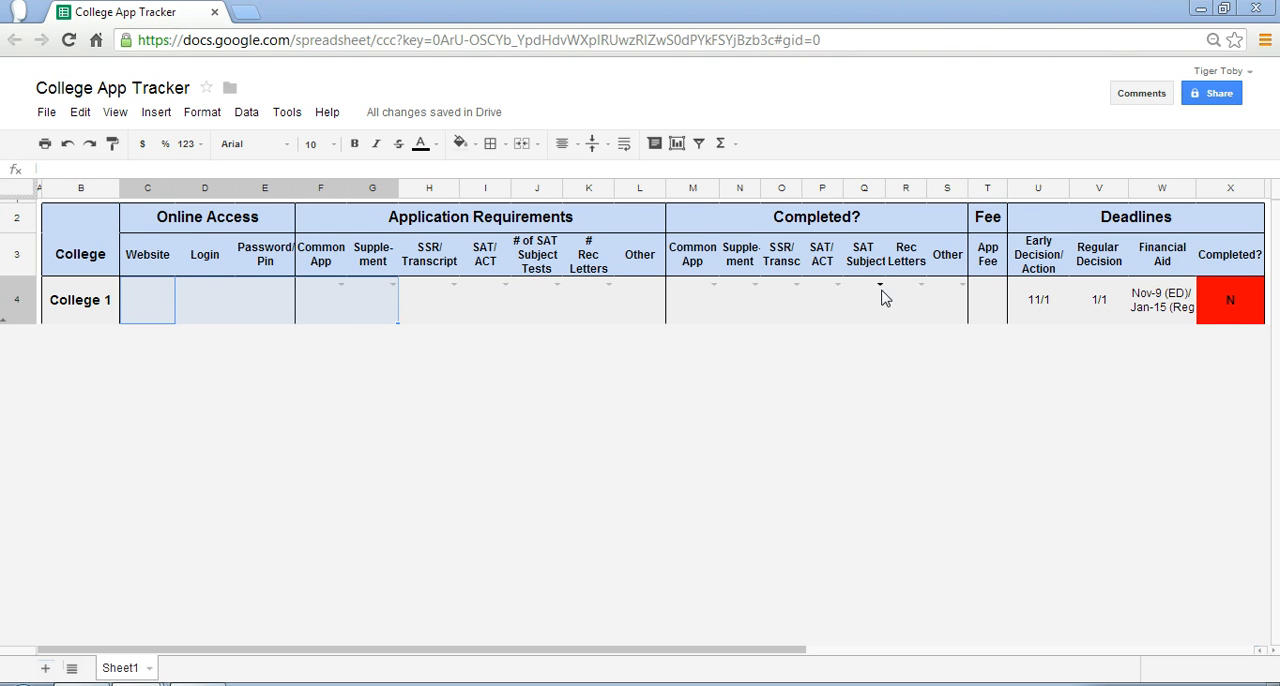
mouse_move(888, 296)
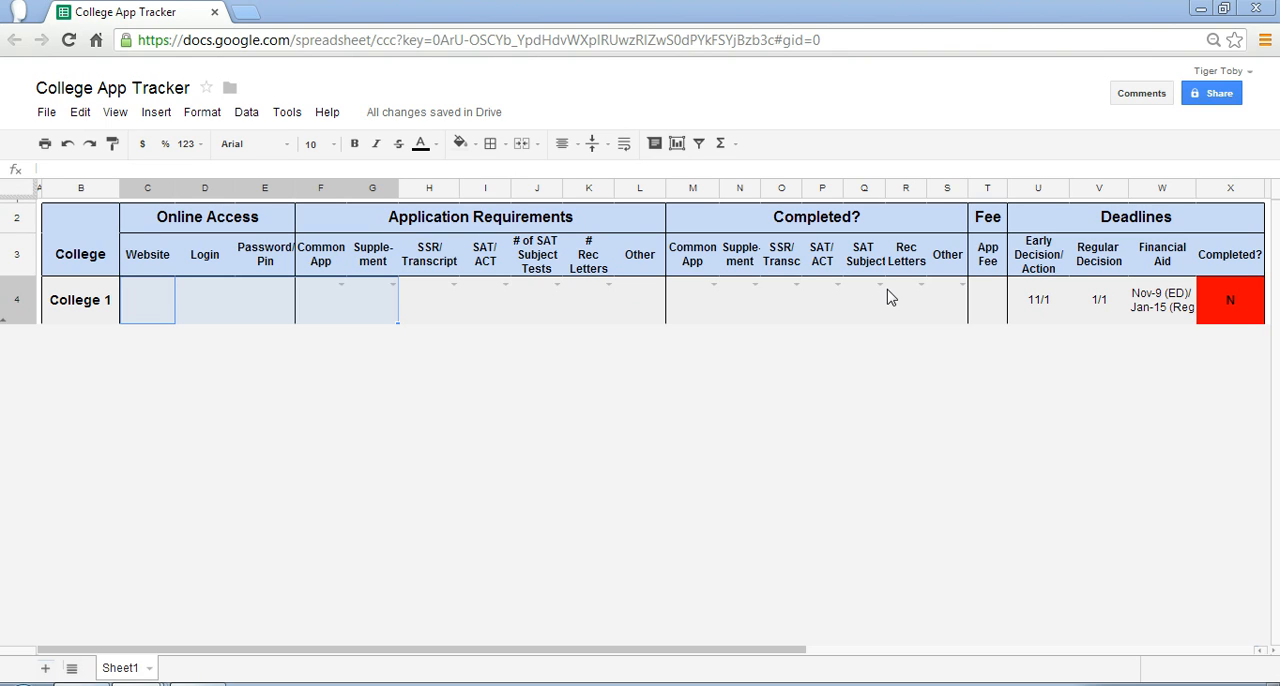
mouse_move(844, 300)
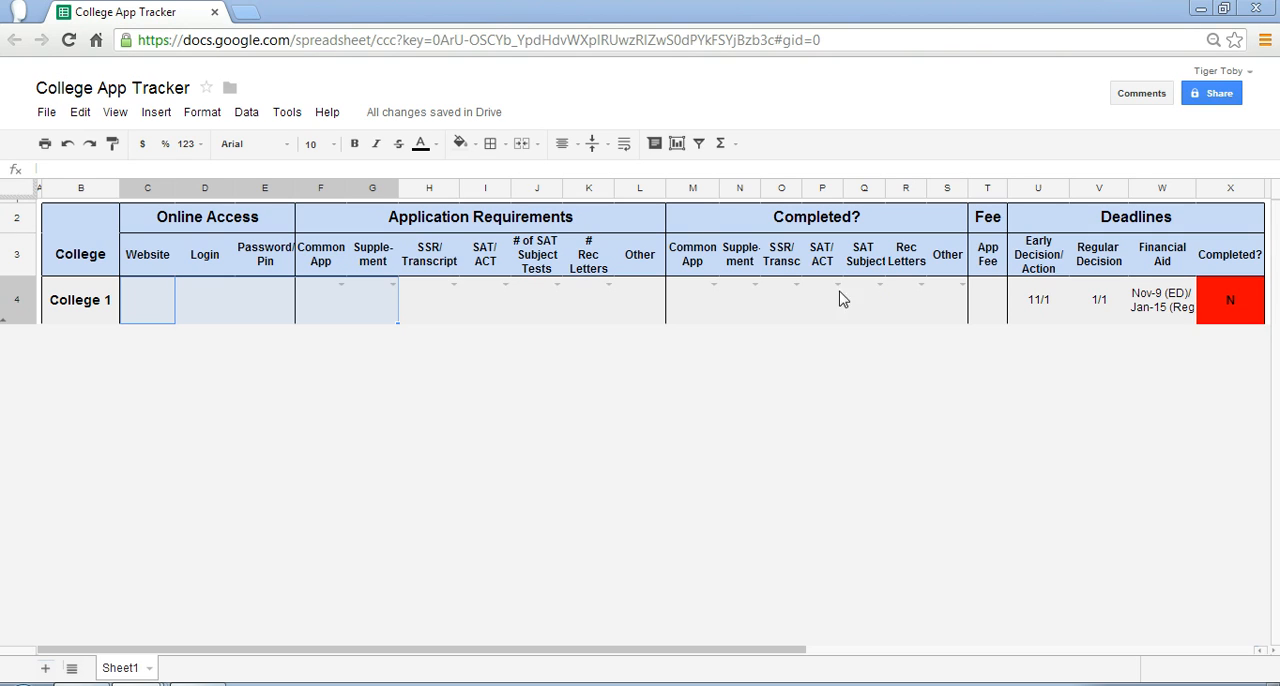
left_click(148, 300)
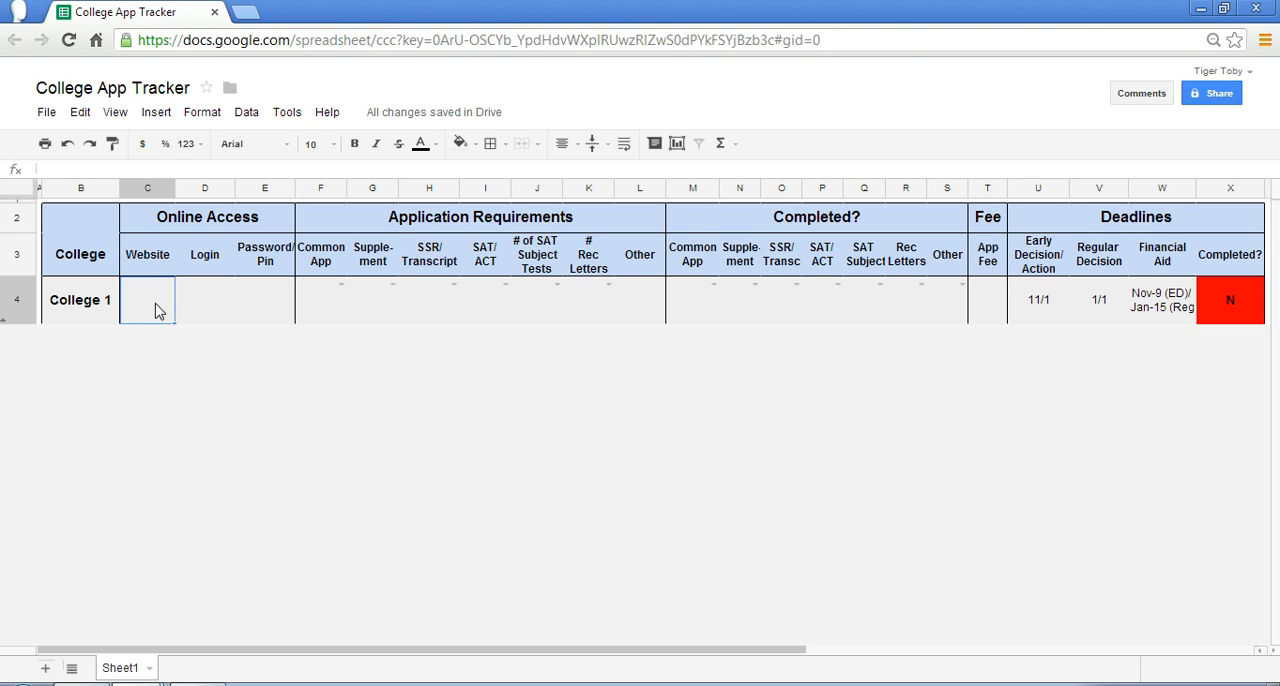
mouse_move(144, 316)
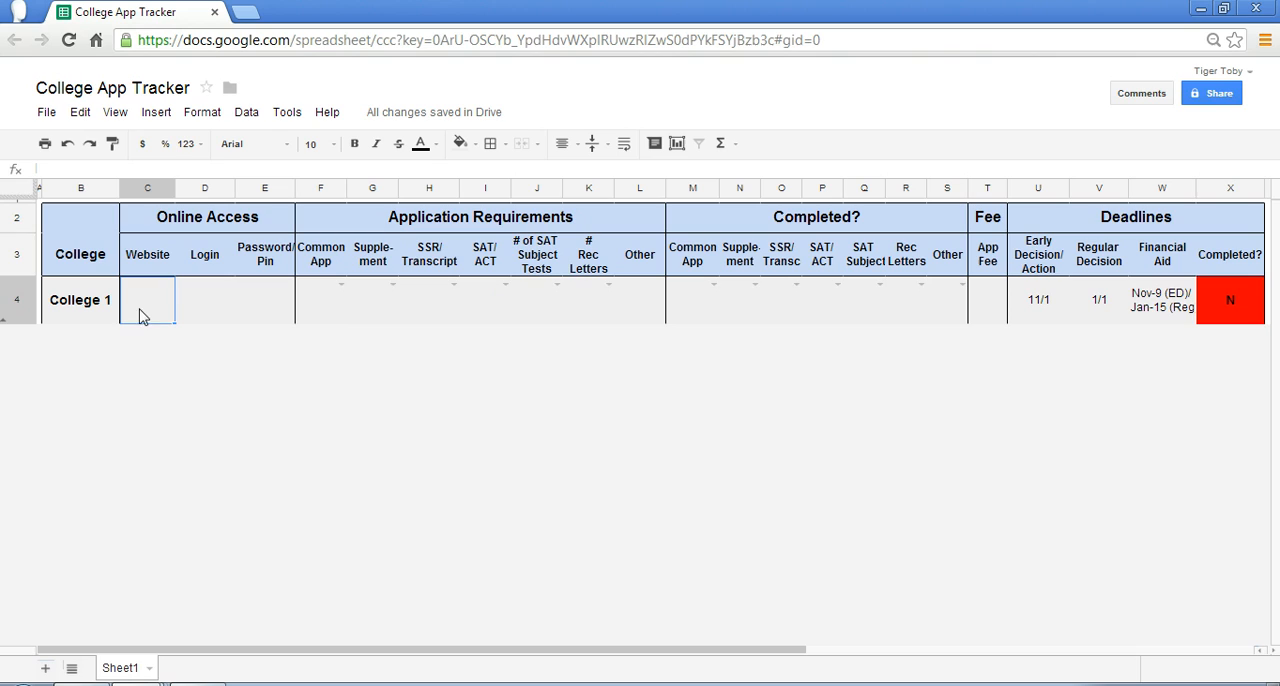
mouse_move(150, 316)
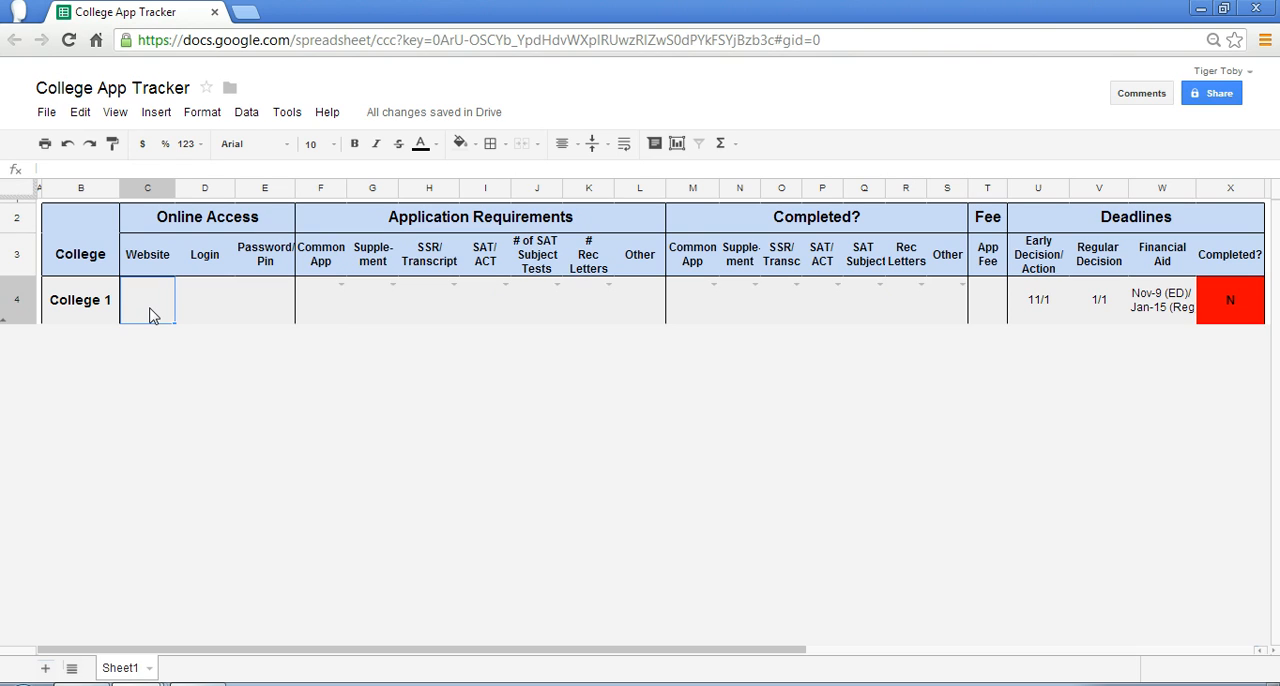
type("www.admissions/edu")
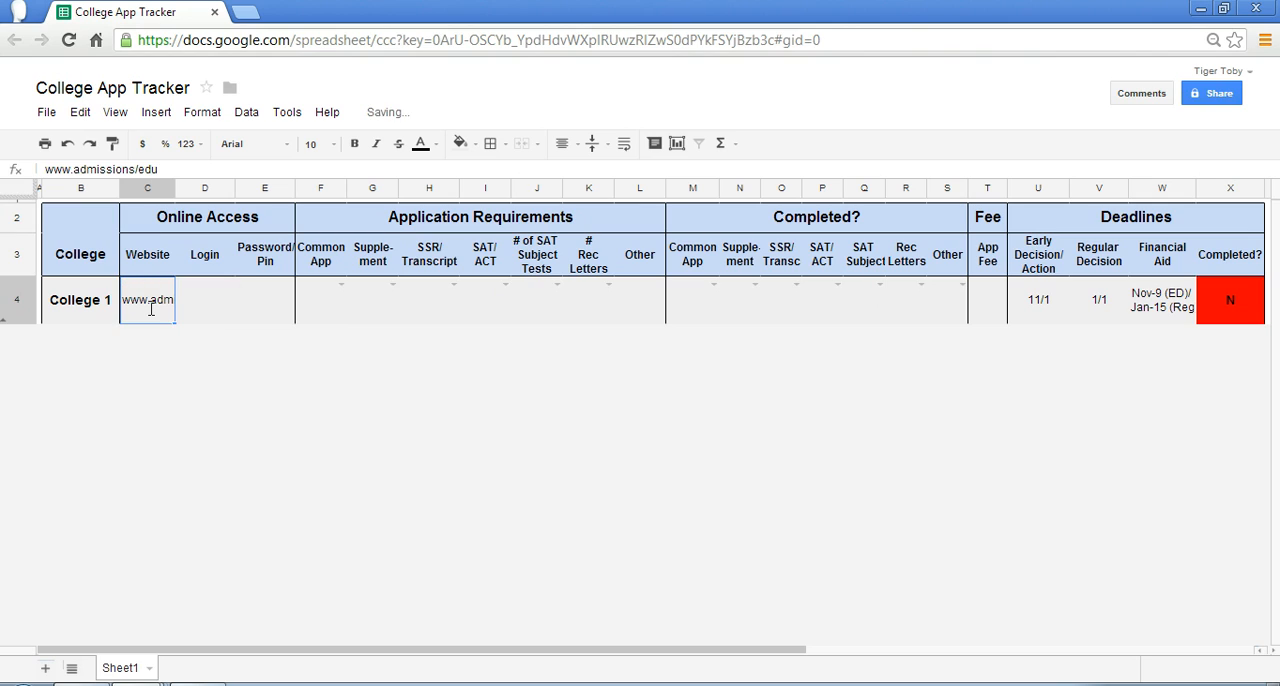
left_click(204, 300)
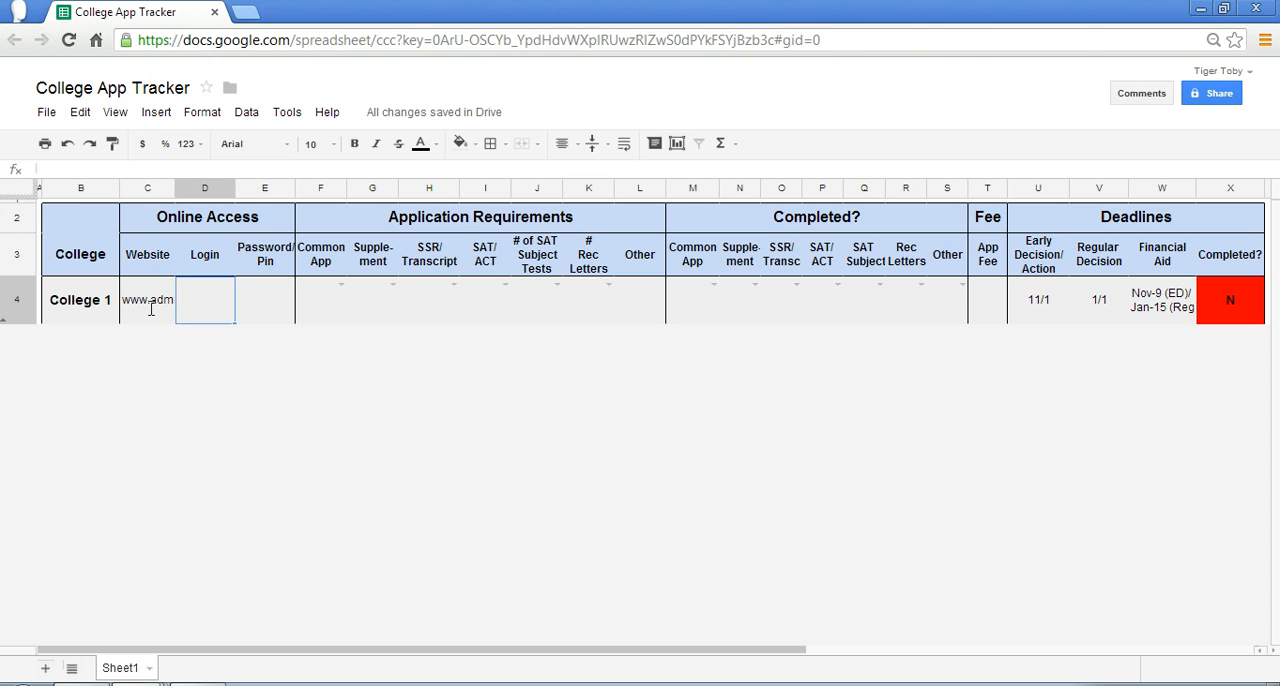
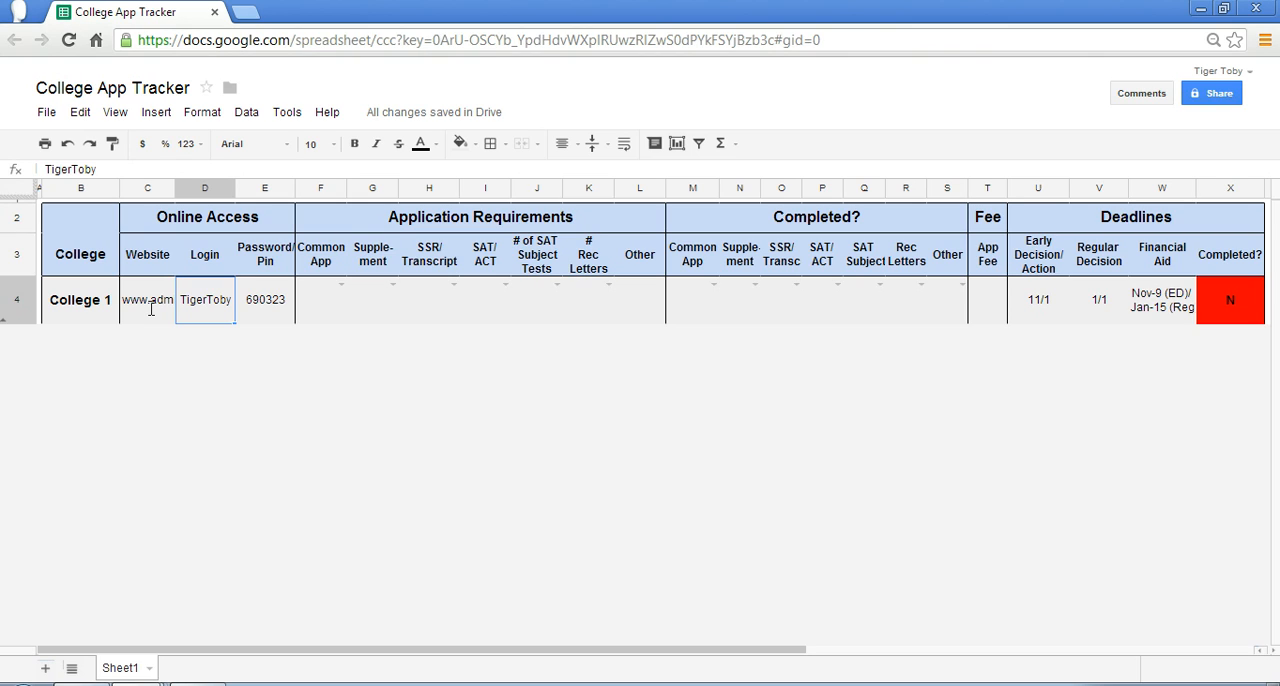
mouse_move(540, 364)
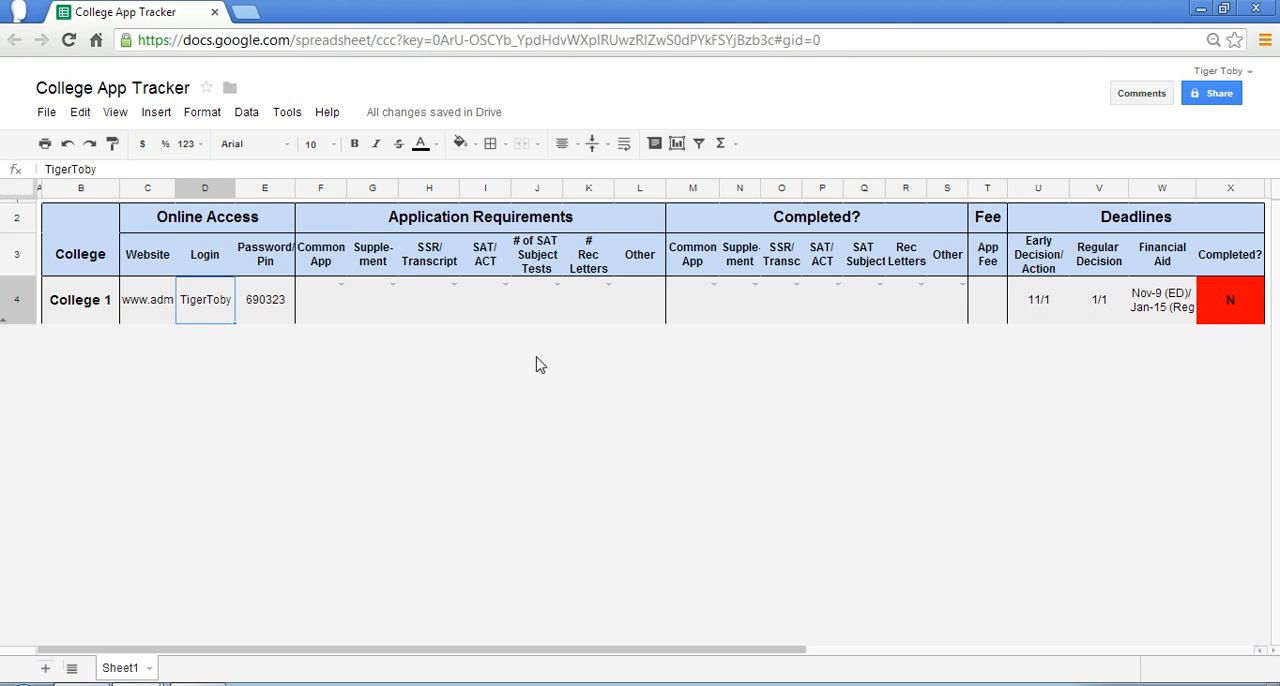
mouse_move(640, 306)
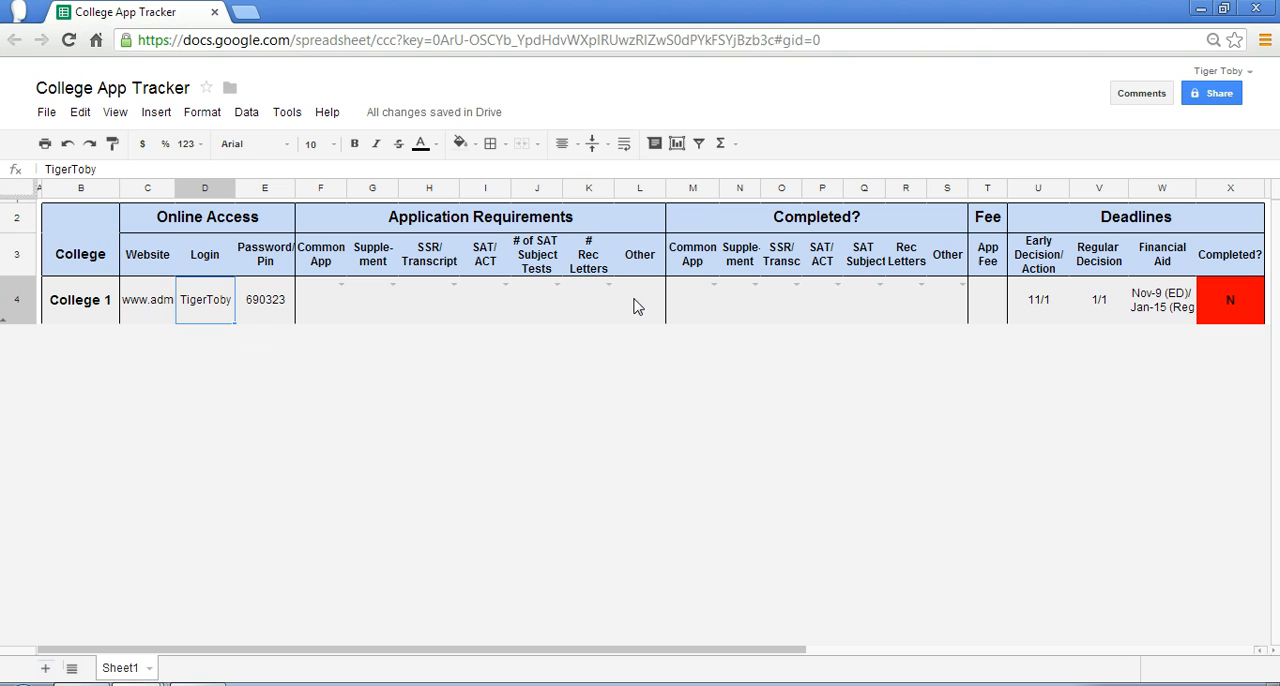
mouse_move(642, 300)
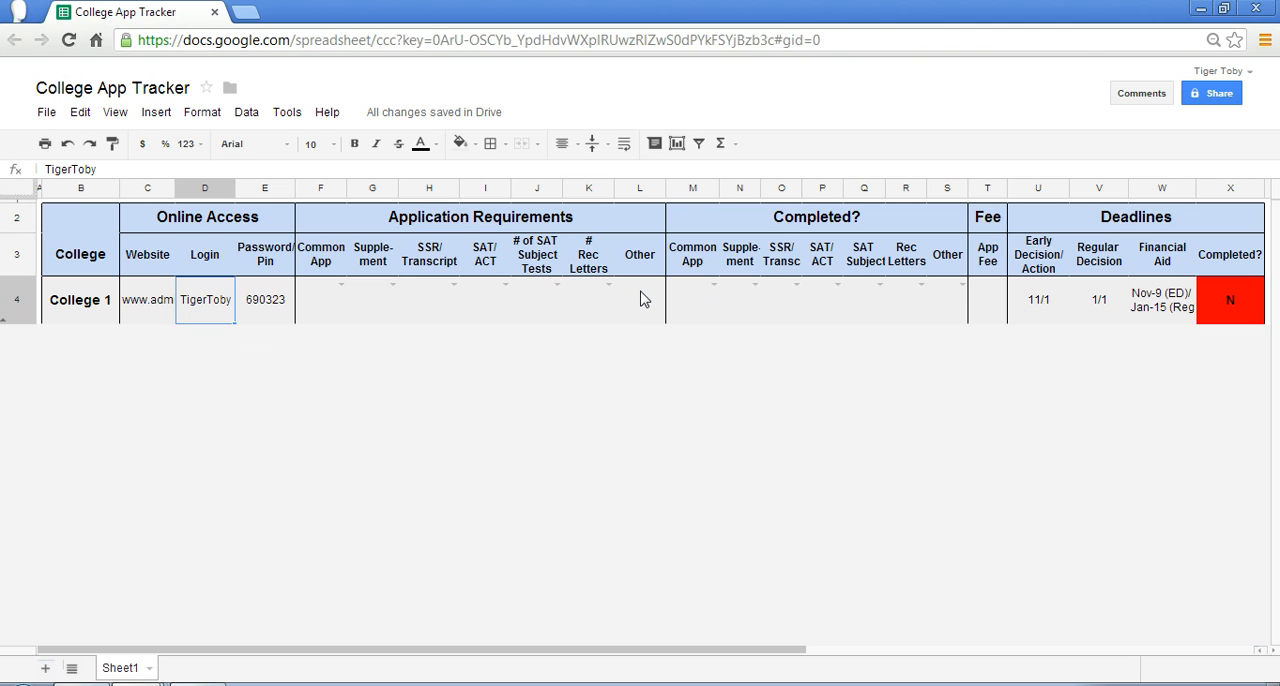
mouse_move(360, 312)
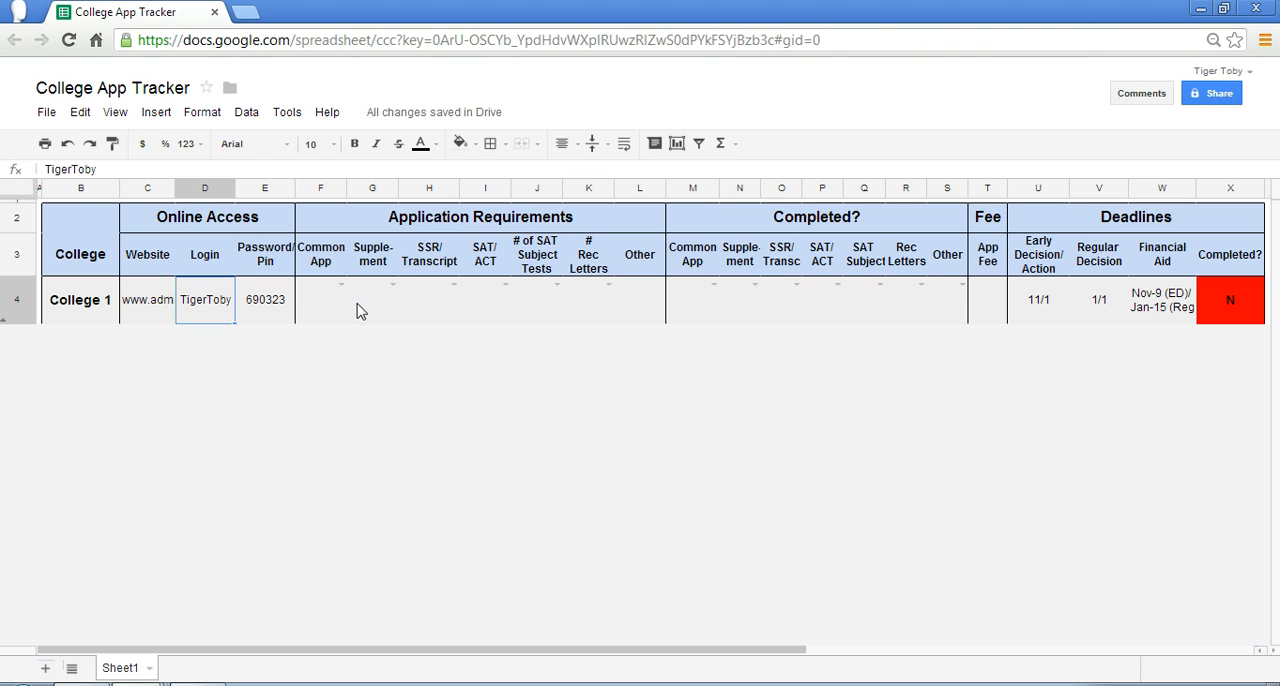
mouse_move(348, 292)
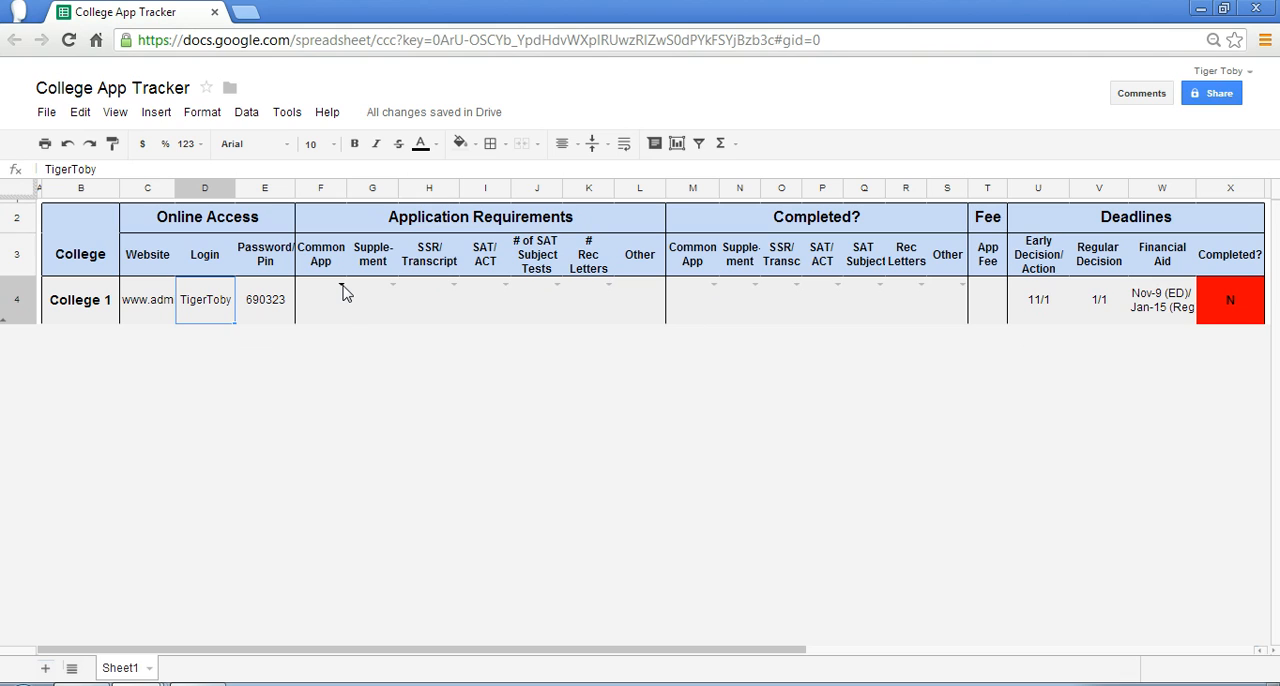
Mark College 1's Common App Y, Supplement N and SAT/ACT Y in the requirements dropdowns
type("Y")
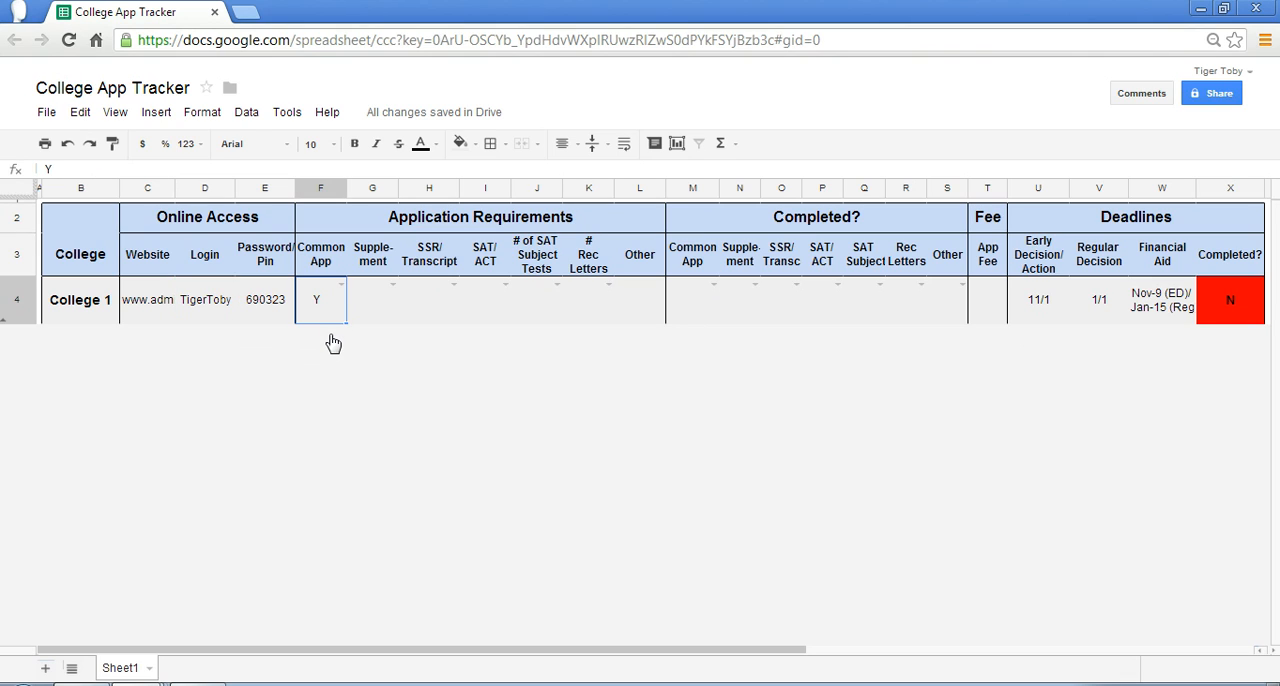
left_click(372, 300)
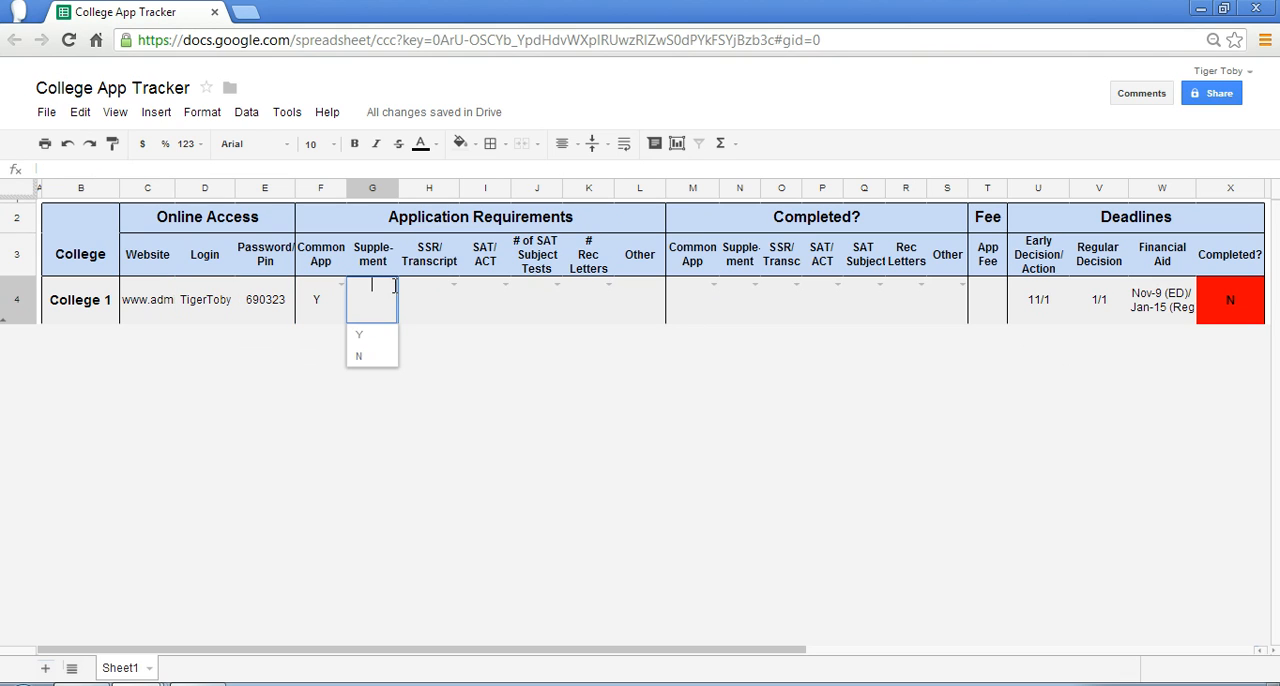
left_click(358, 356)
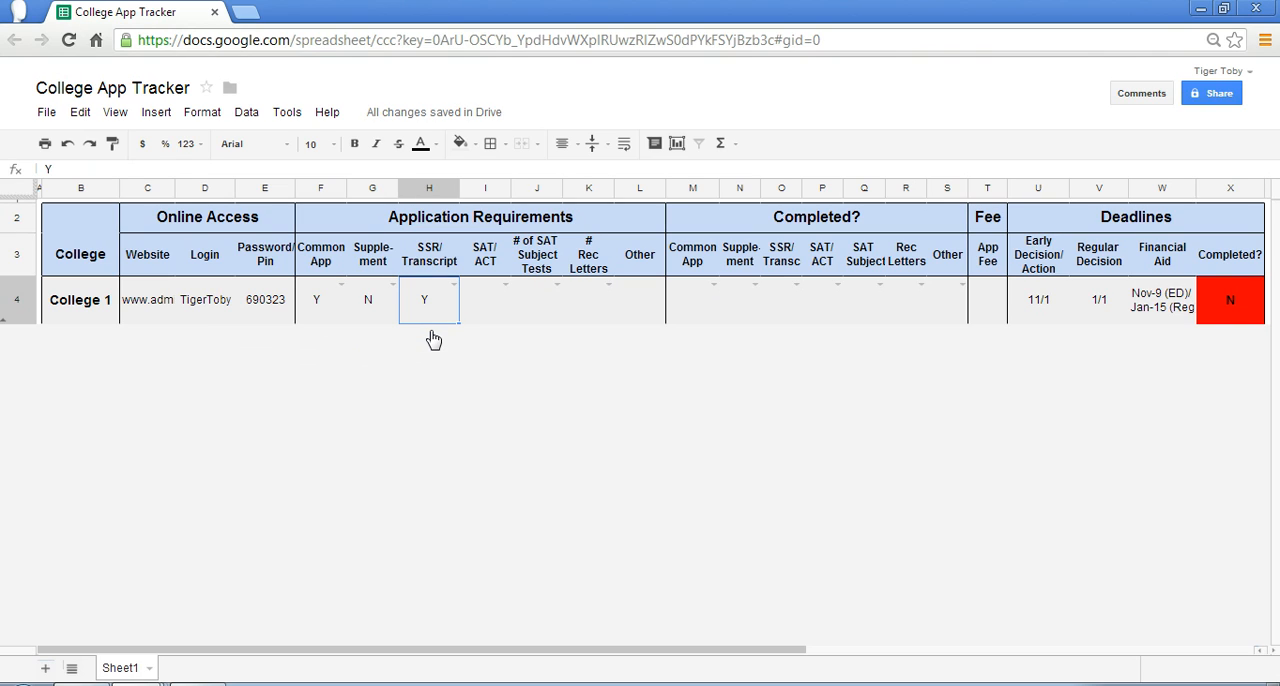
left_click(502, 300)
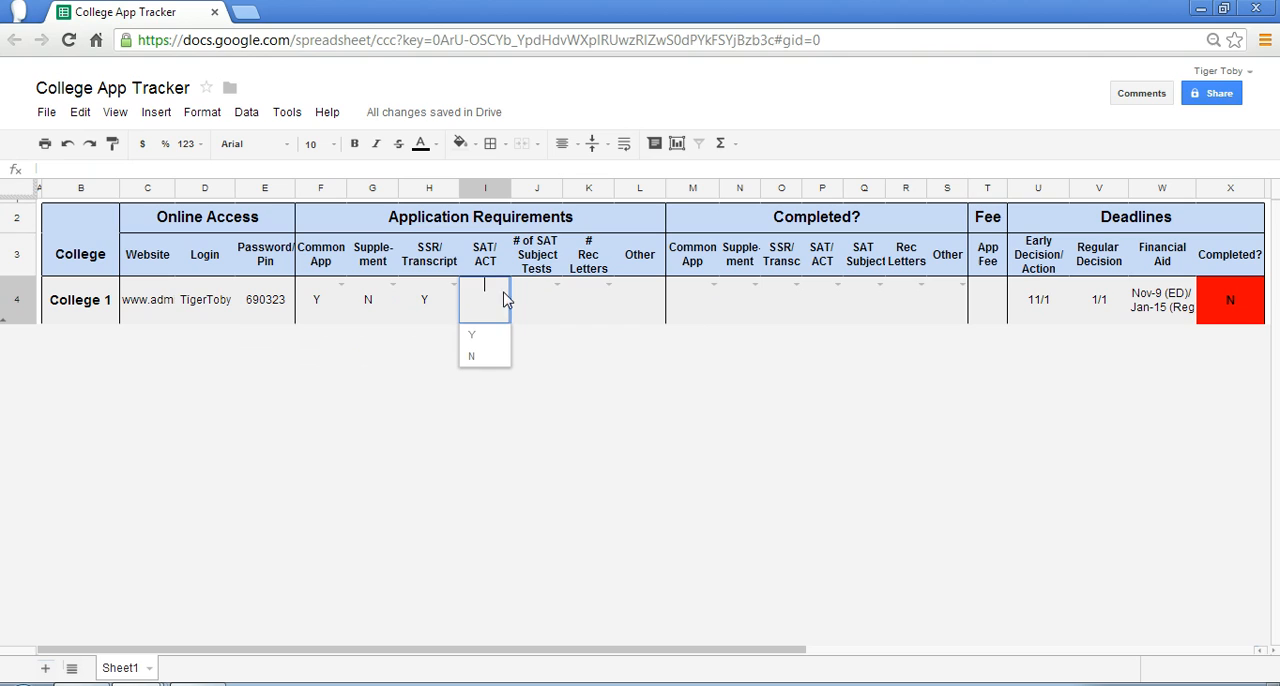
left_click(472, 334)
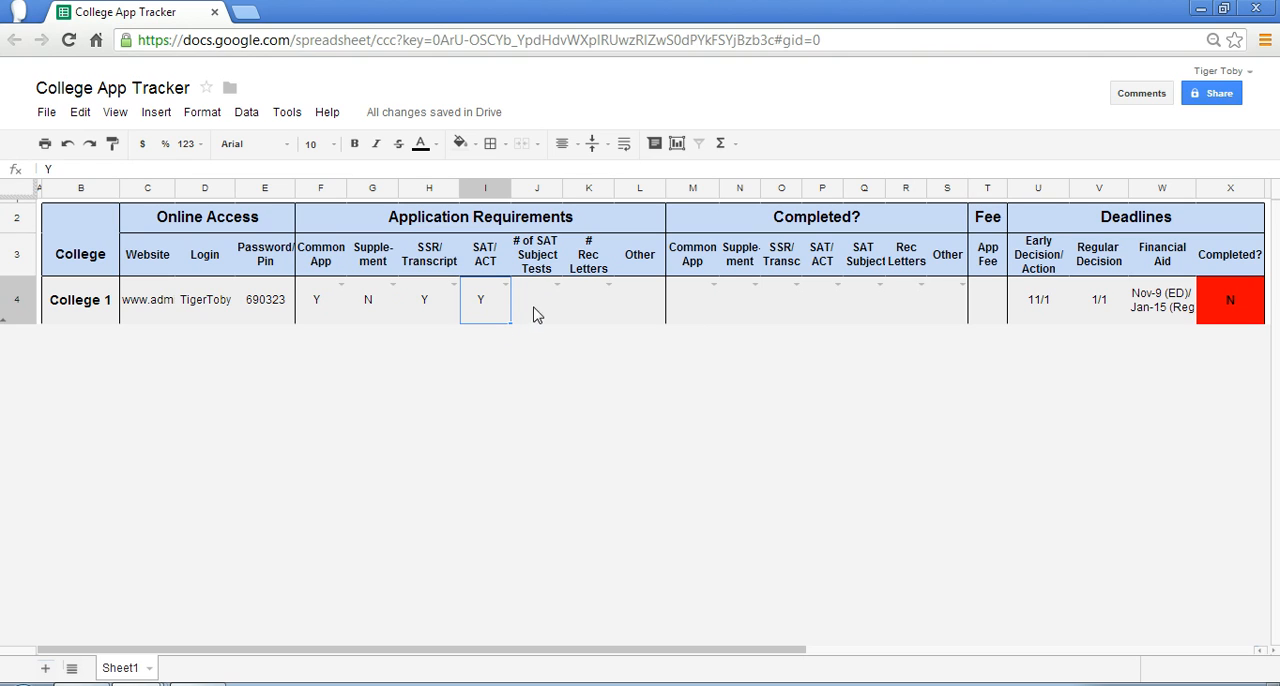
Set 2 SAT subject tests, pick the rec letter count, and start 'Mid Year Report' under Other
left_click(536, 300)
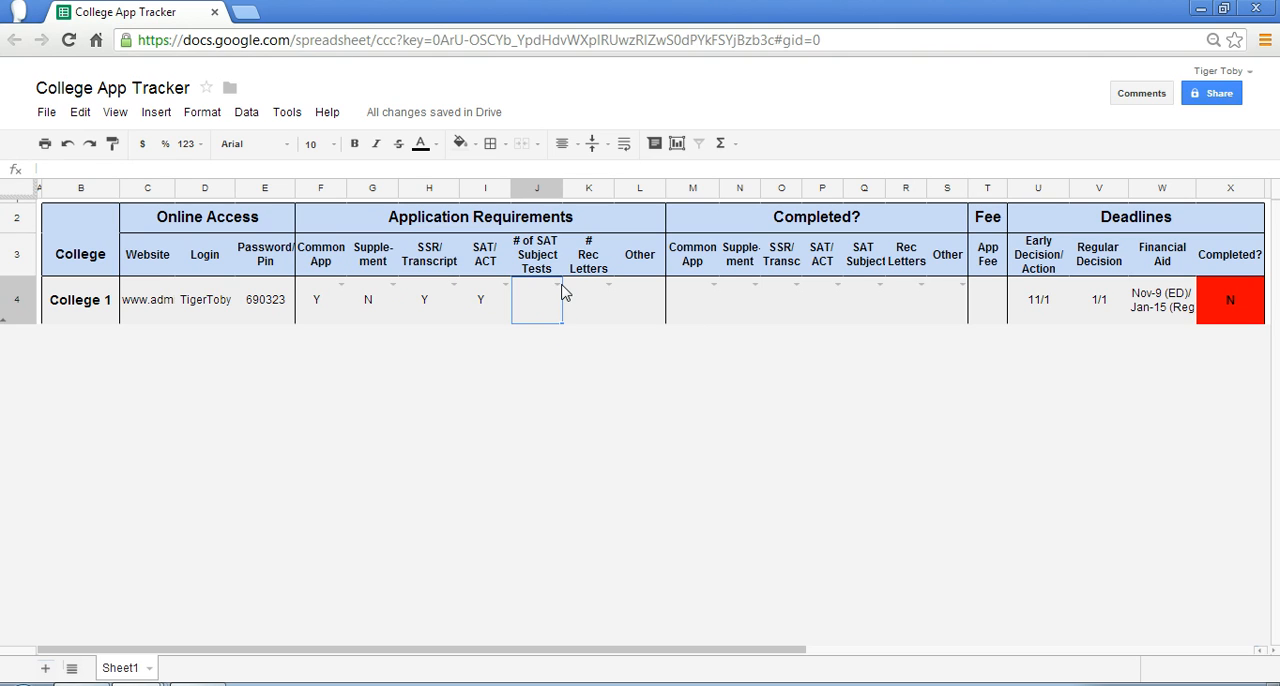
left_click(556, 300)
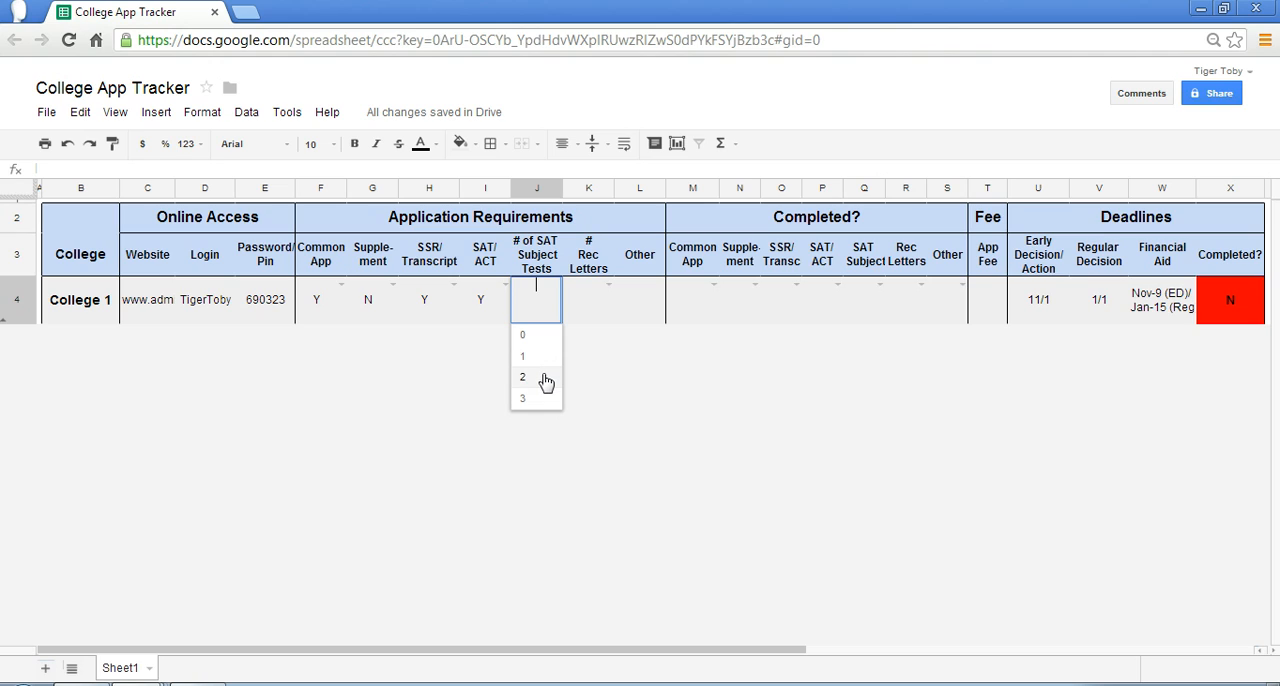
left_click(522, 376)
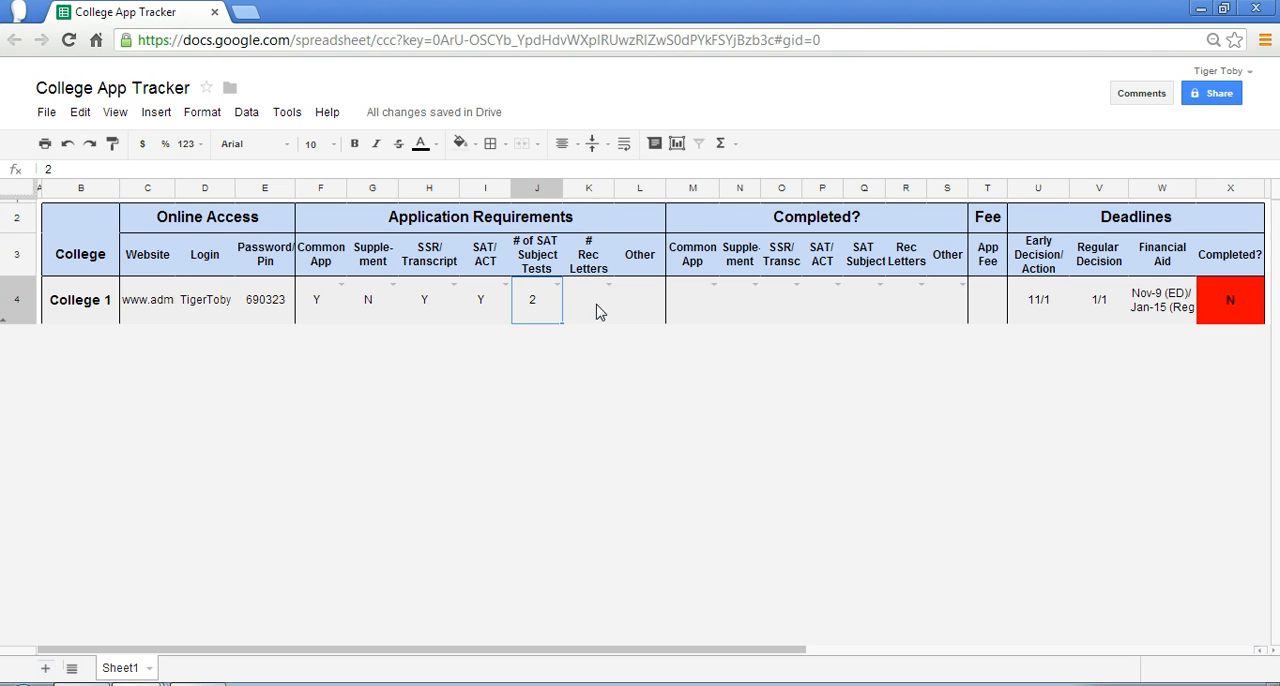
left_click(608, 300)
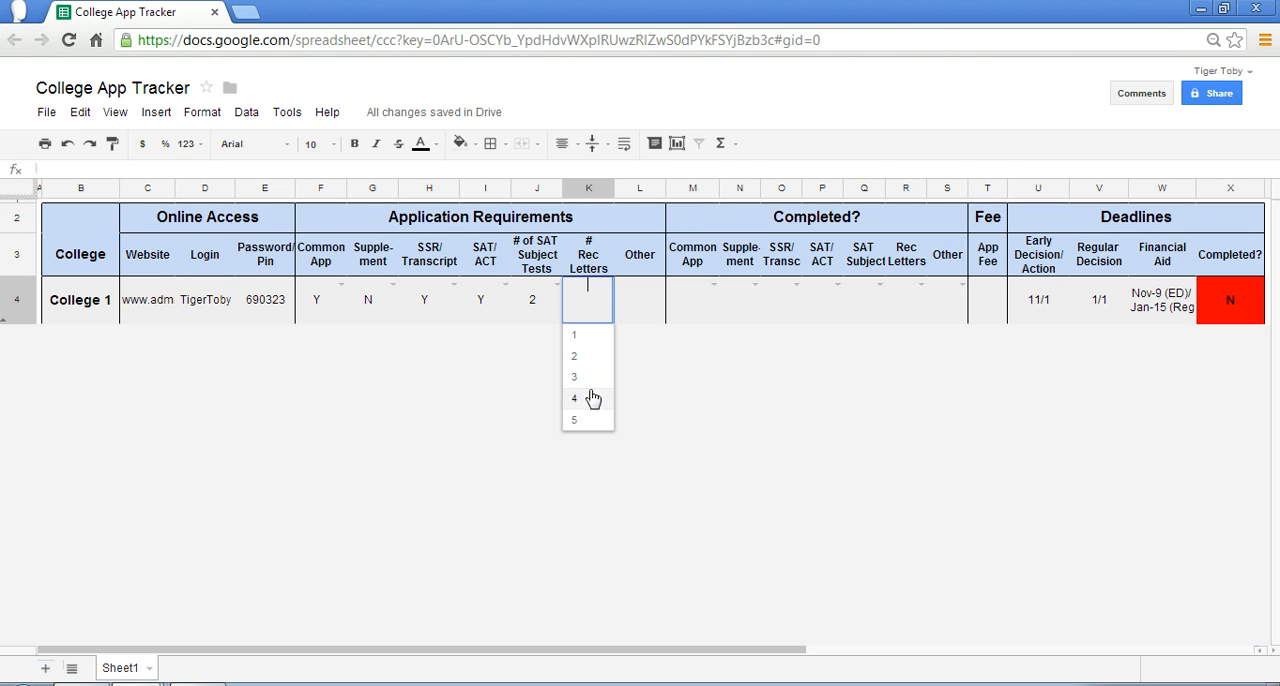
left_click(572, 376)
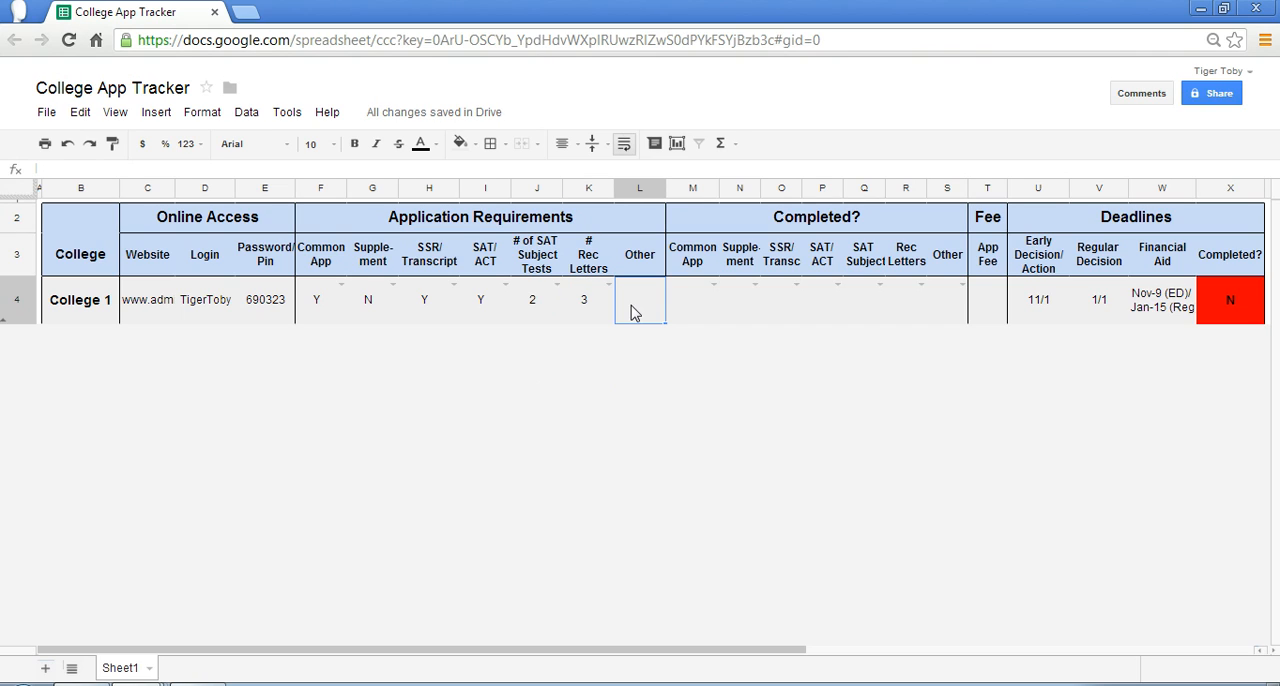
type("Mid Year Report")
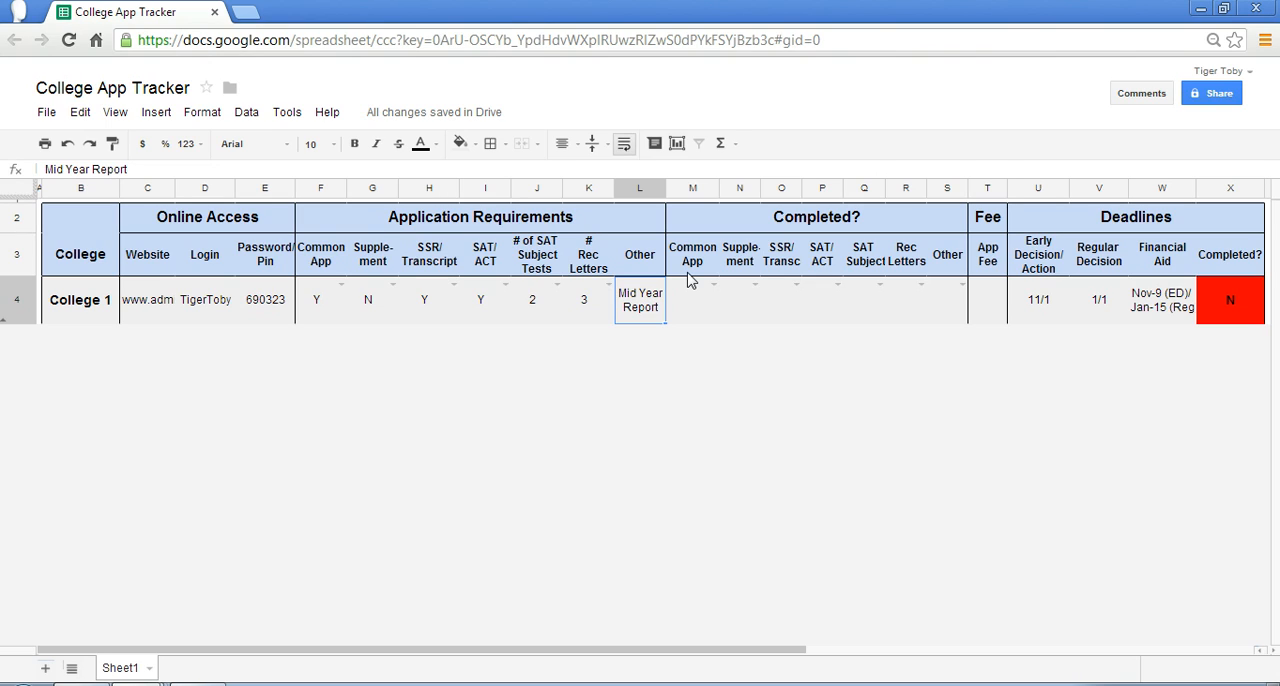
mouse_move(704, 308)
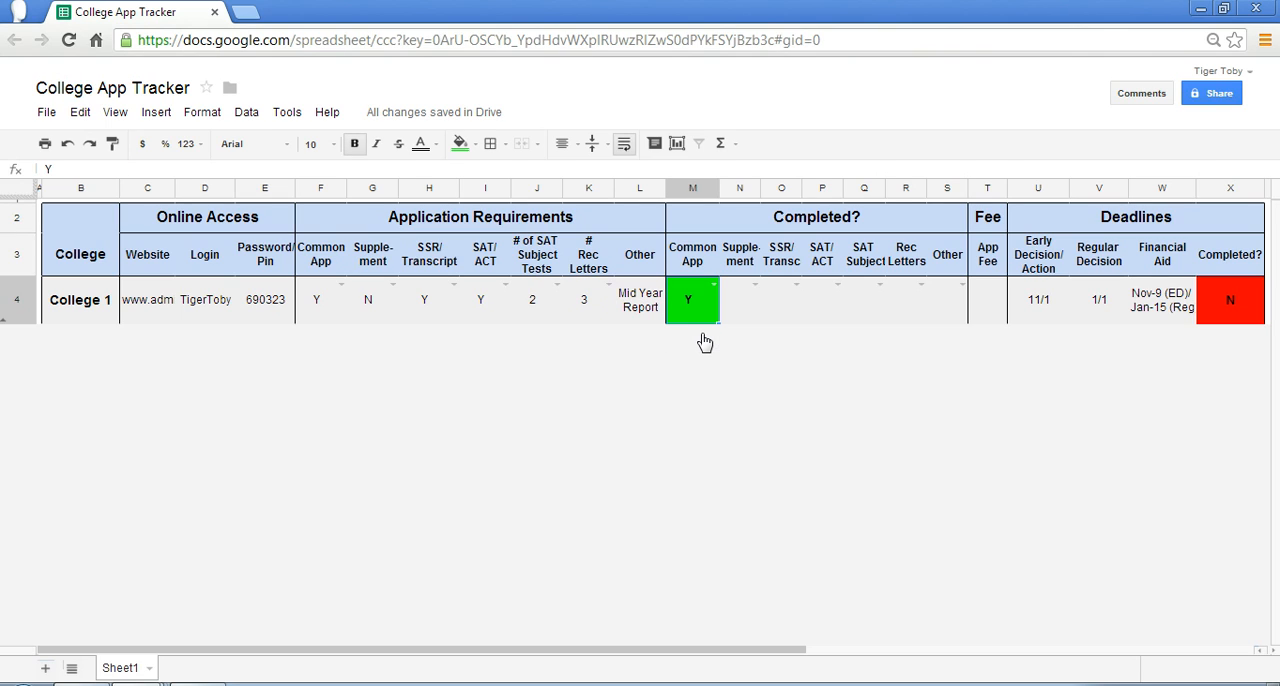
mouse_move(930, 280)
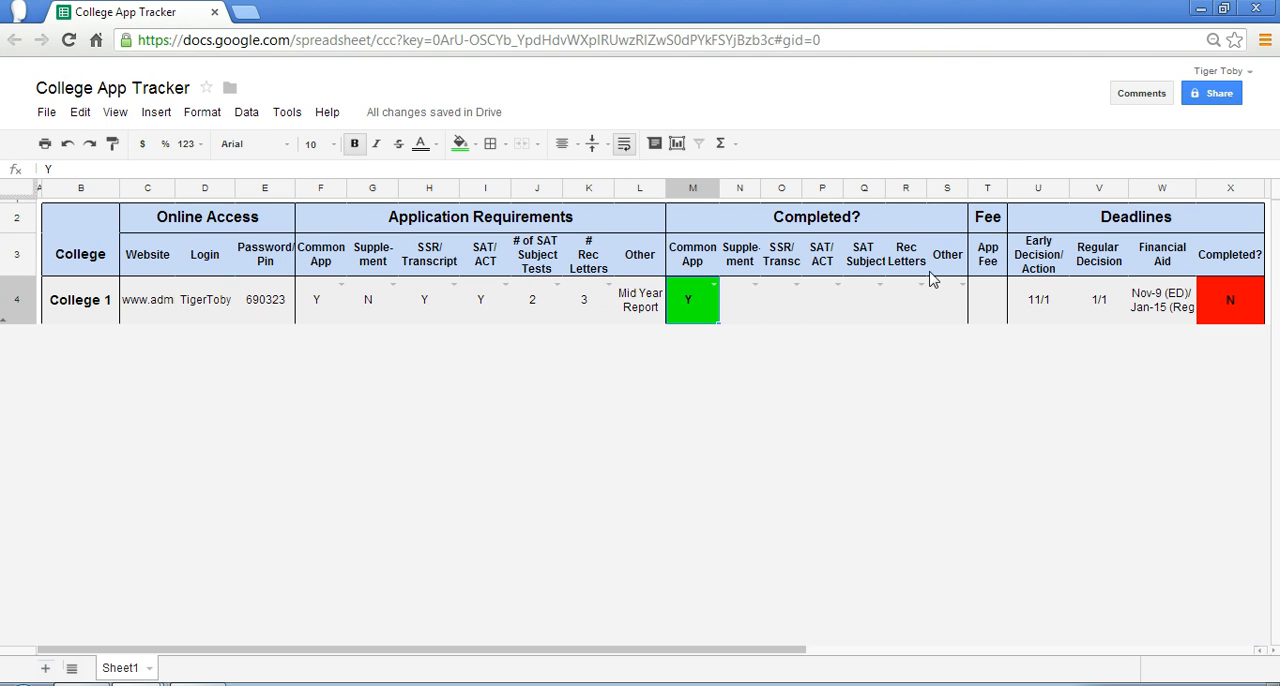
Mark College 1's Rec Letters completion as Y, turning it green
left_click(904, 300)
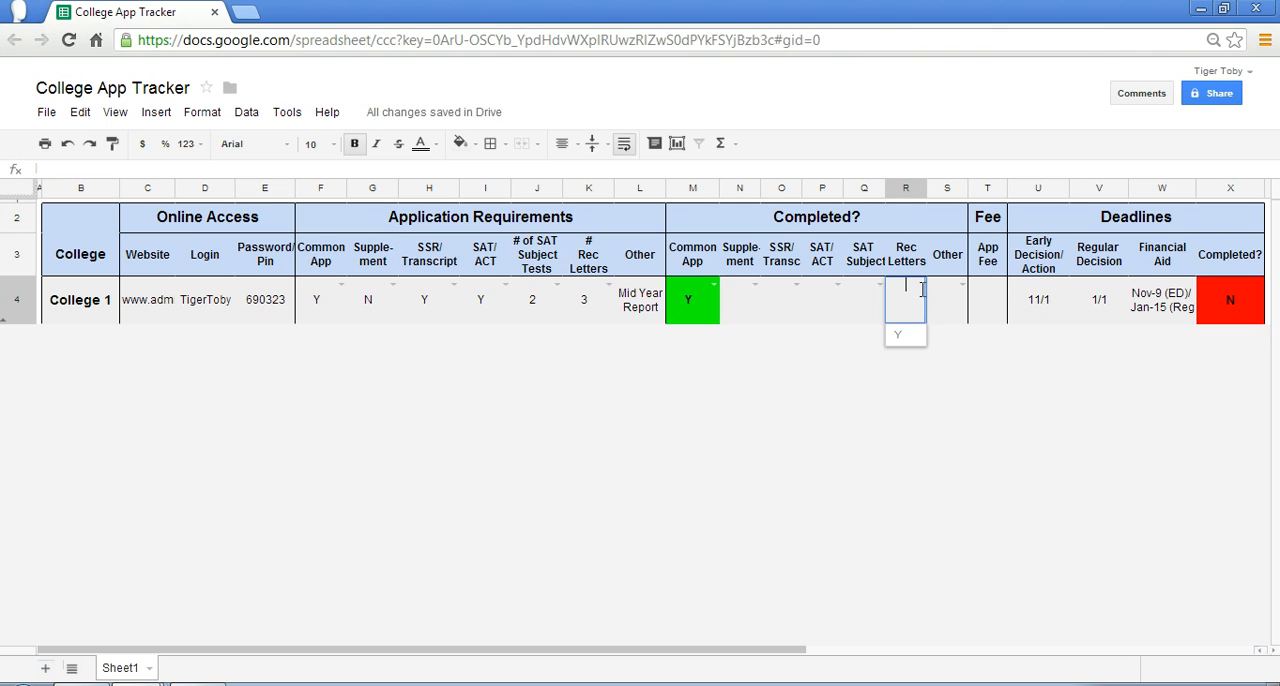
type("Y")
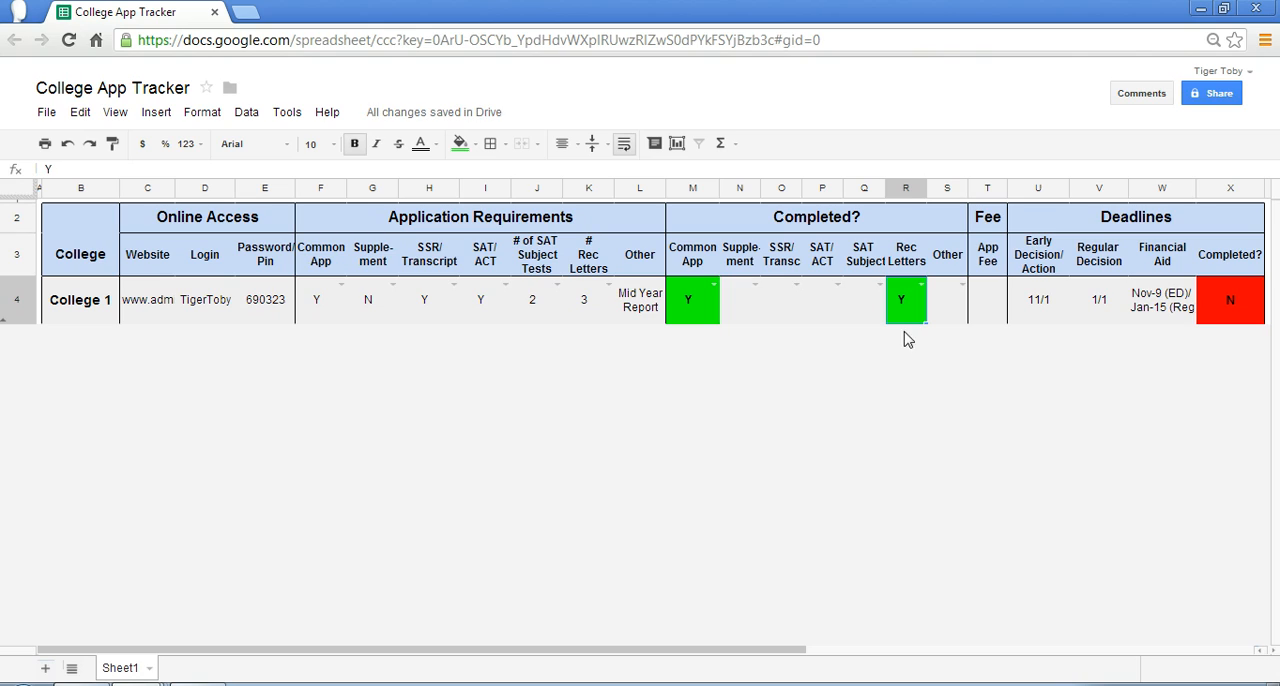
mouse_move(848, 350)
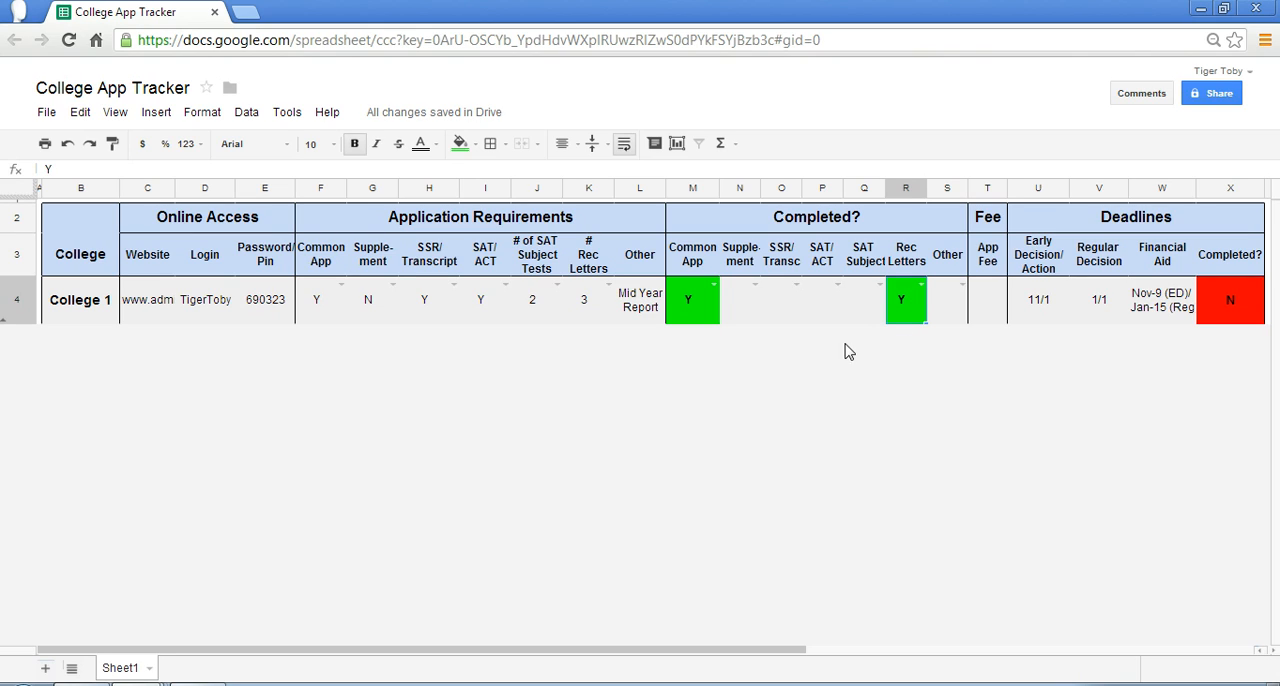
mouse_move(838, 336)
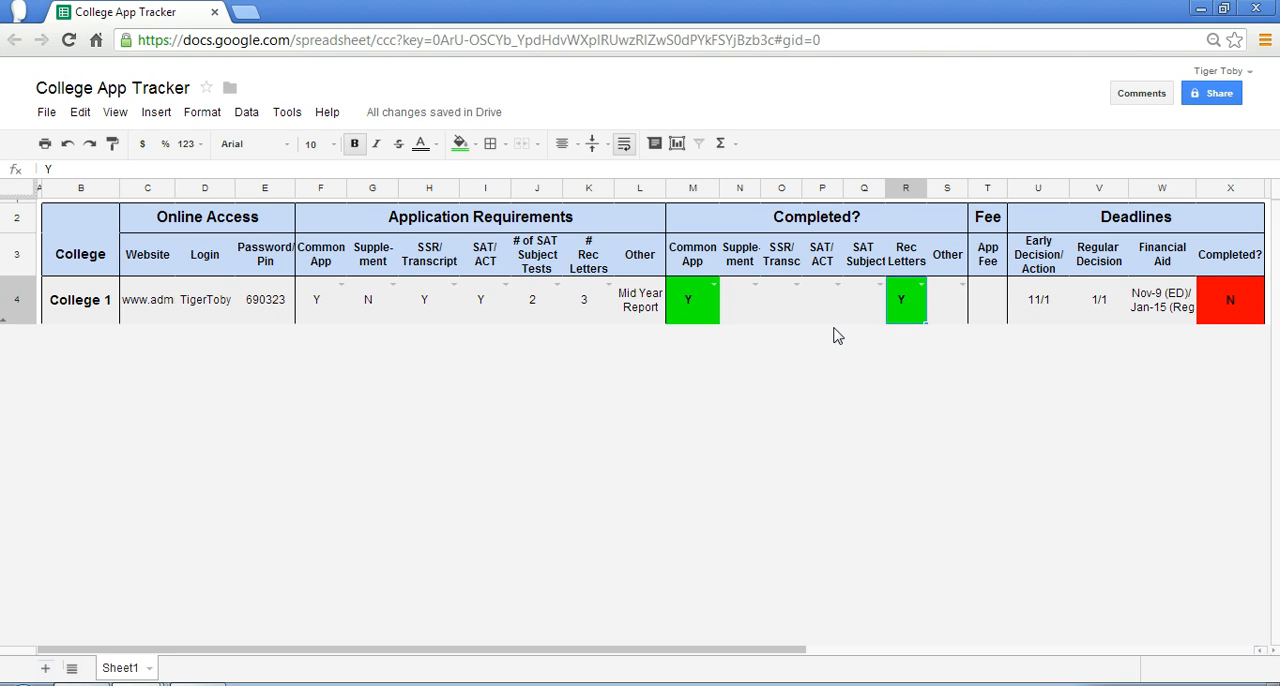
left_click(740, 300)
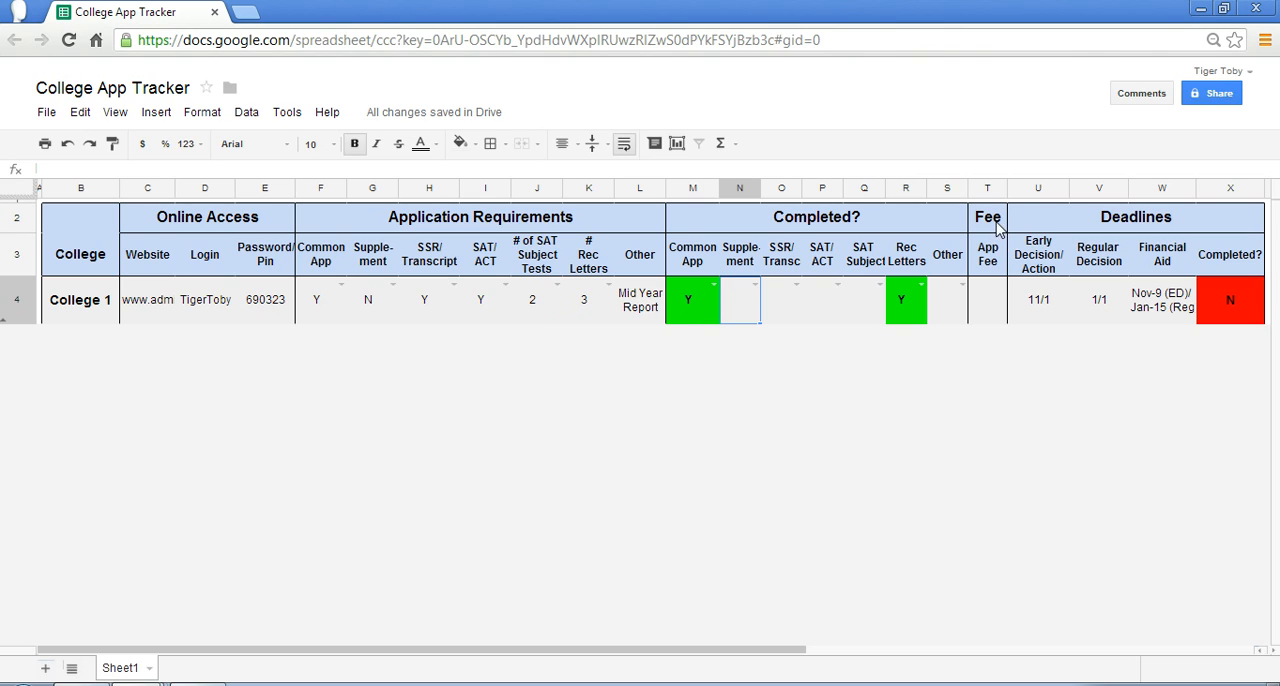
Enter a $65 application fee for College 1 and check its Regular Decision date
left_click(988, 300)
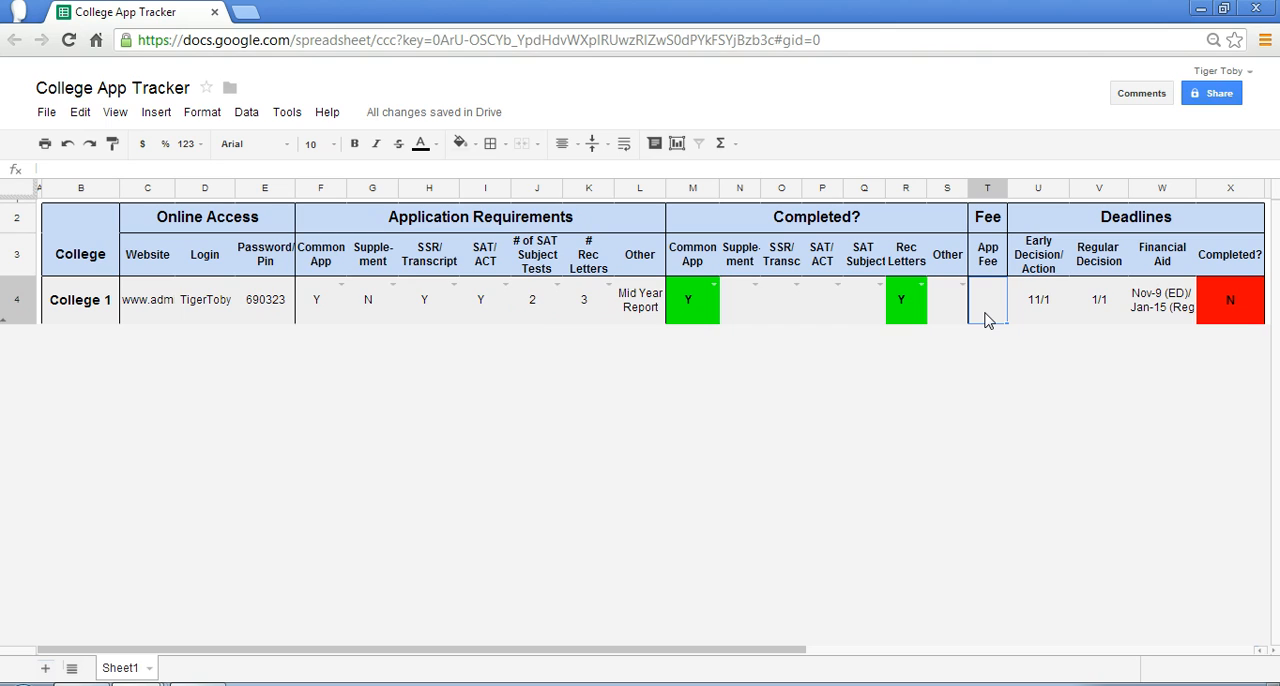
type("65")
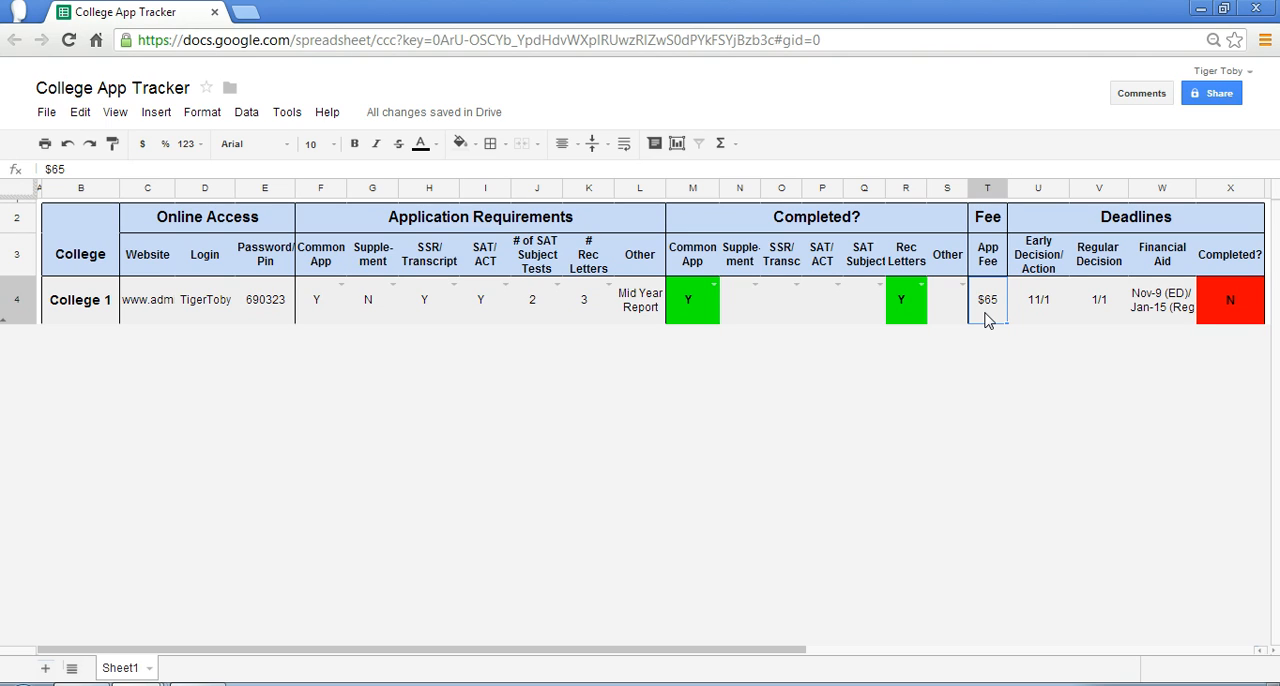
mouse_move(1024, 290)
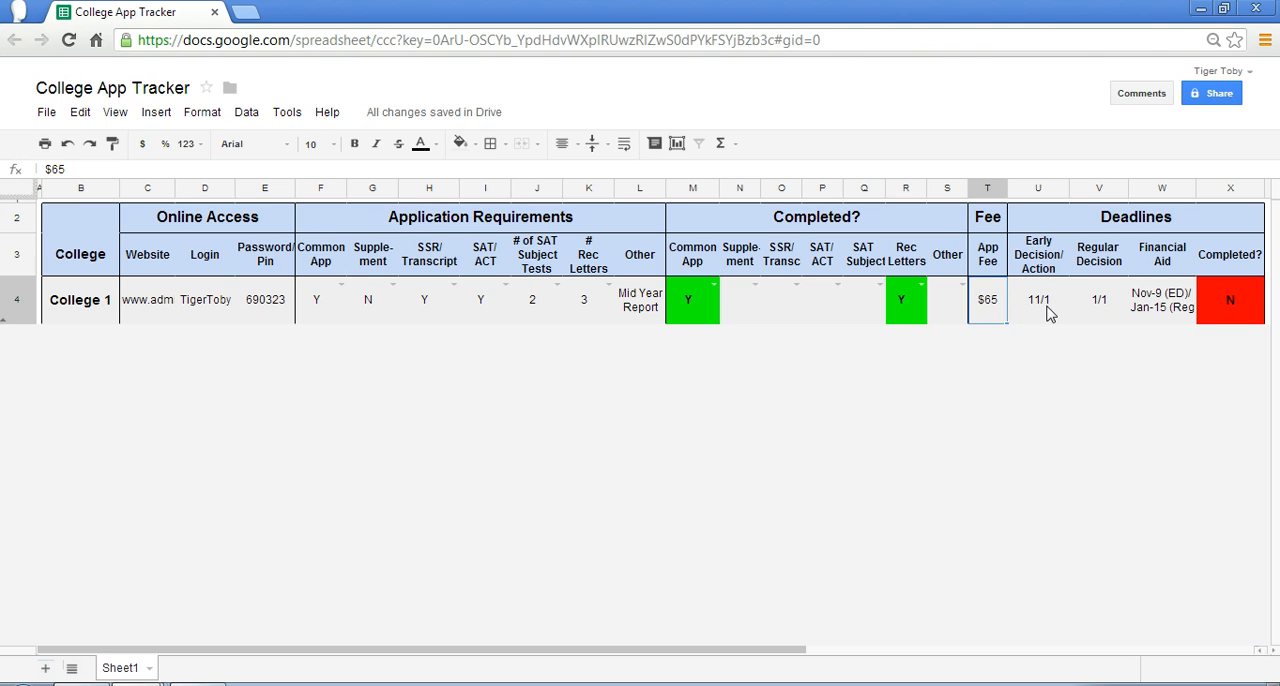
left_click(1098, 300)
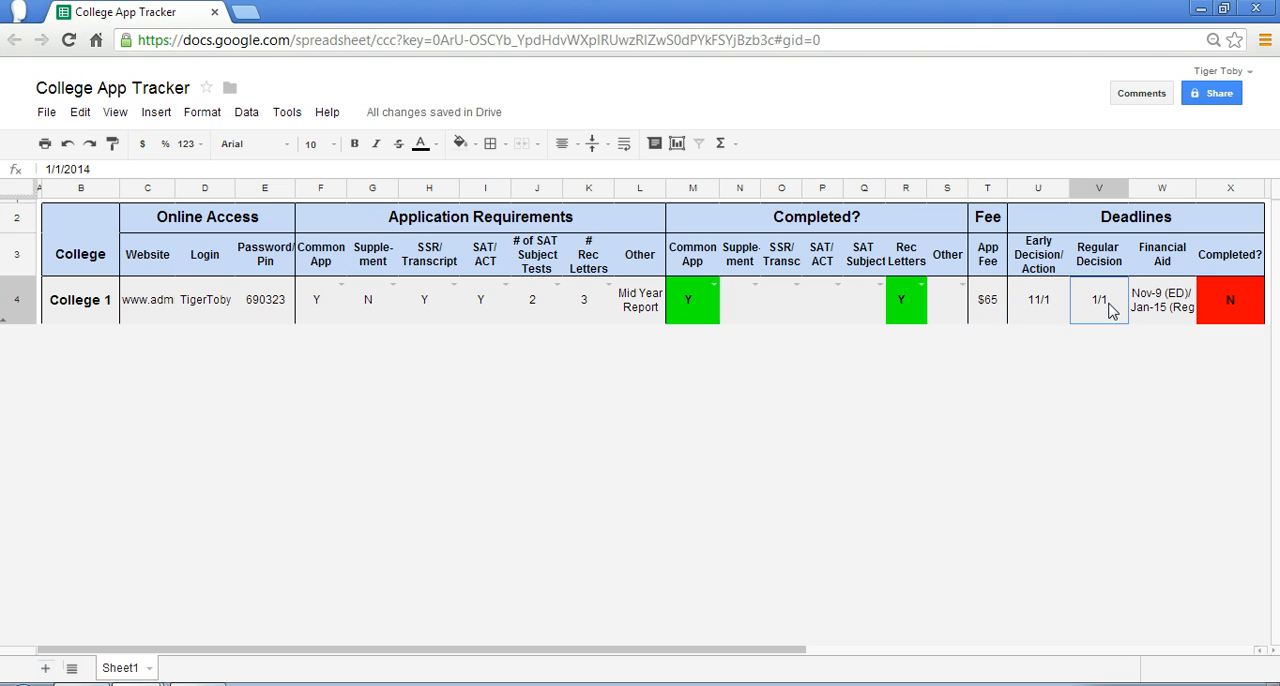
mouse_move(1162, 310)
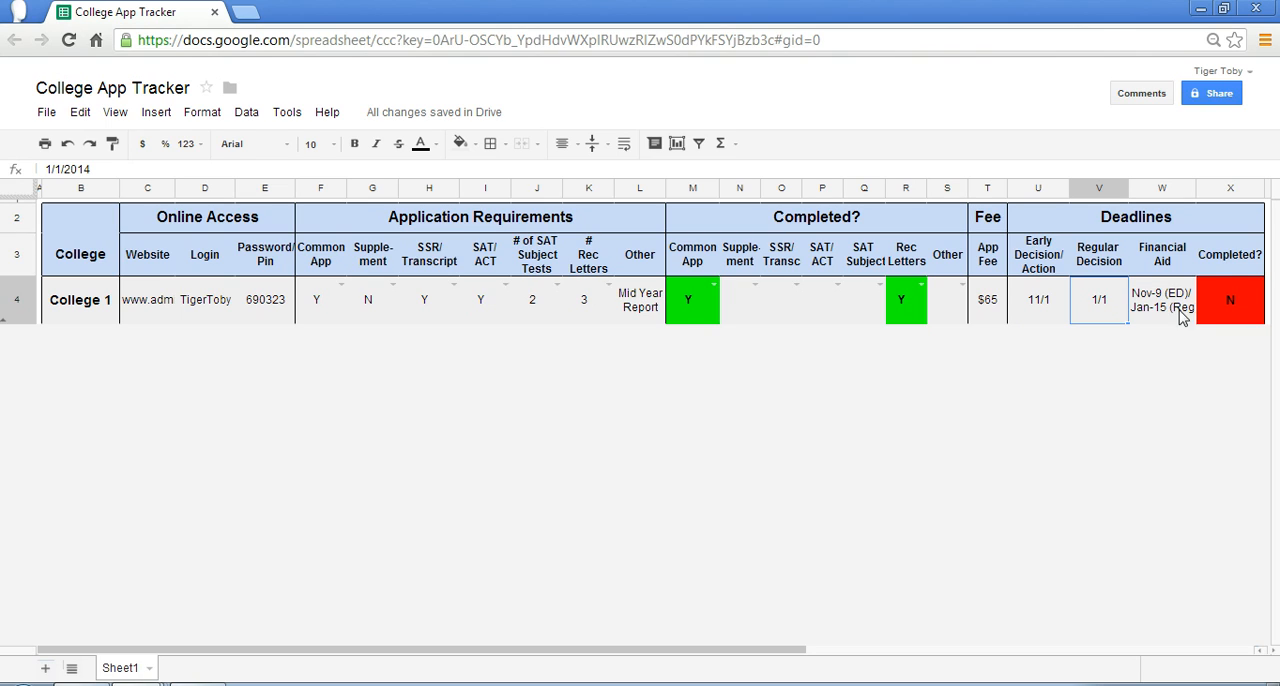
mouse_move(1244, 298)
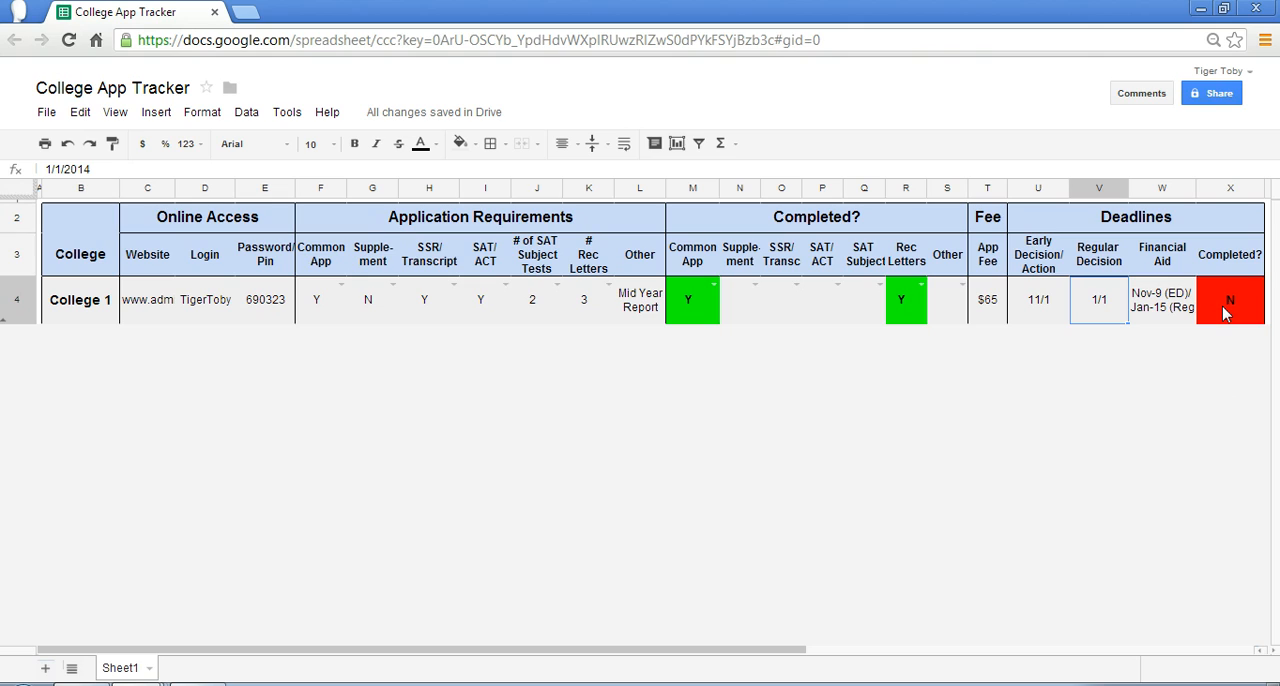
mouse_move(920, 332)
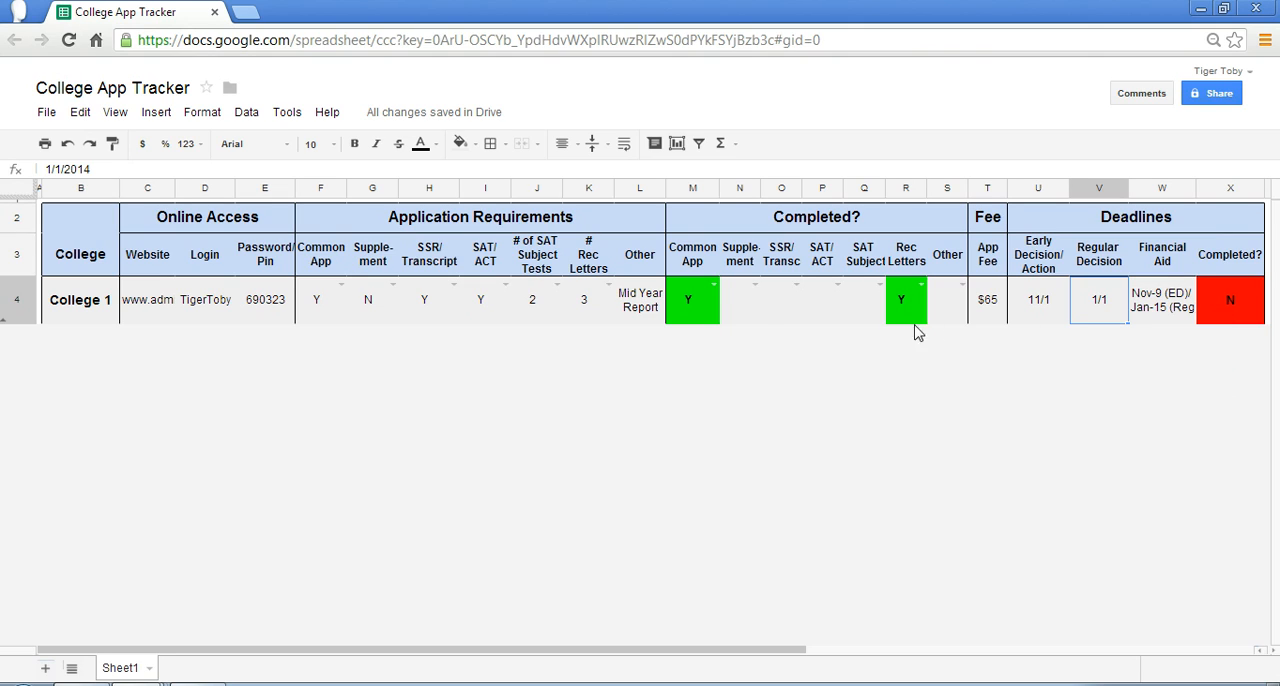
mouse_move(750, 312)
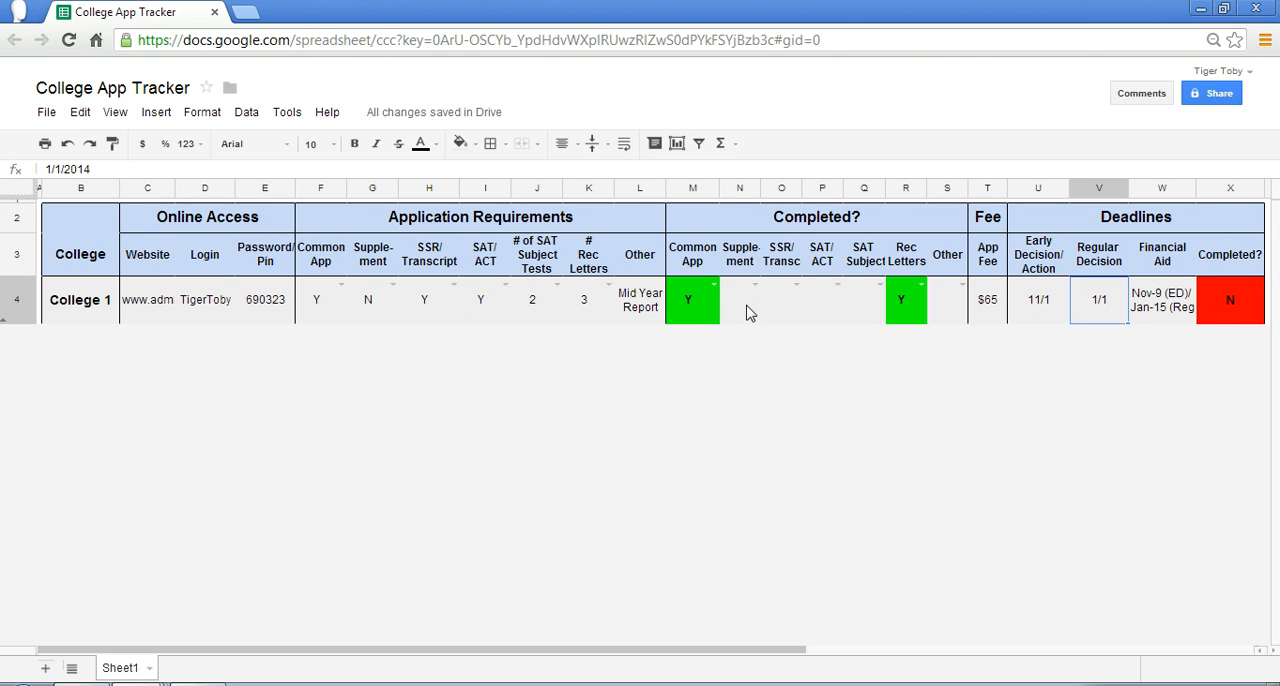
Mark College 1's Supplement, SAT Subject and Other completion cells Y so they turn green
left_click(740, 300)
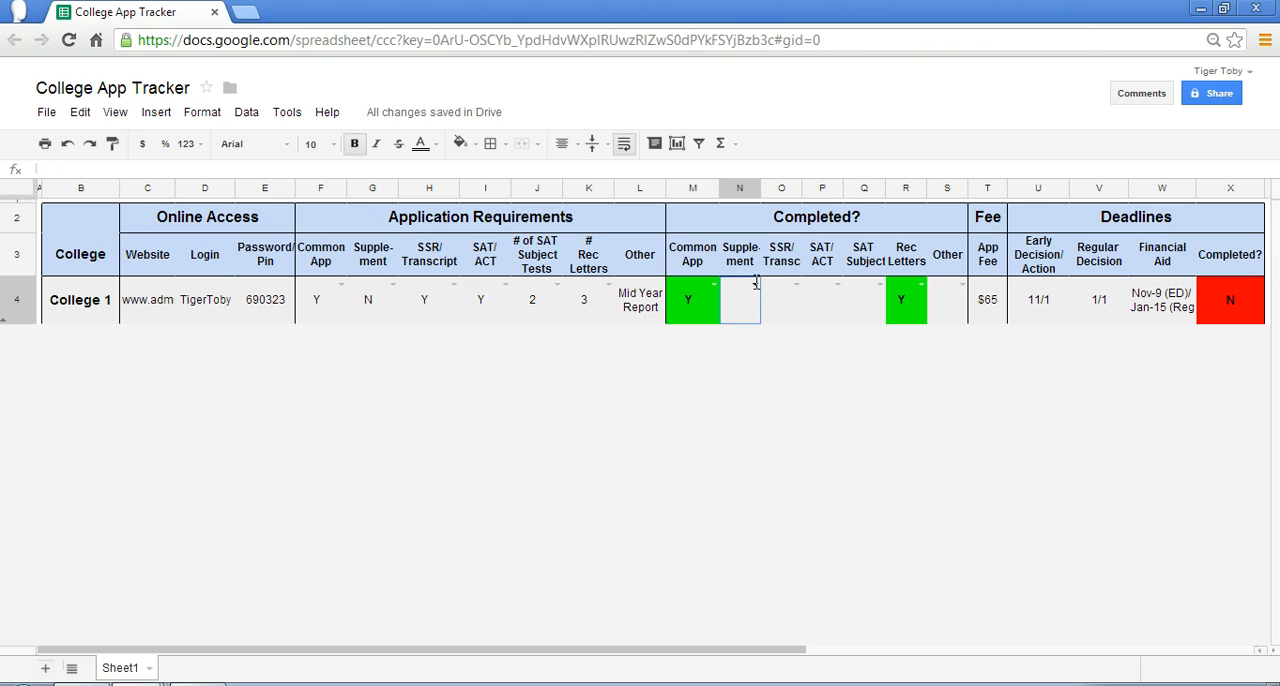
type("Y")
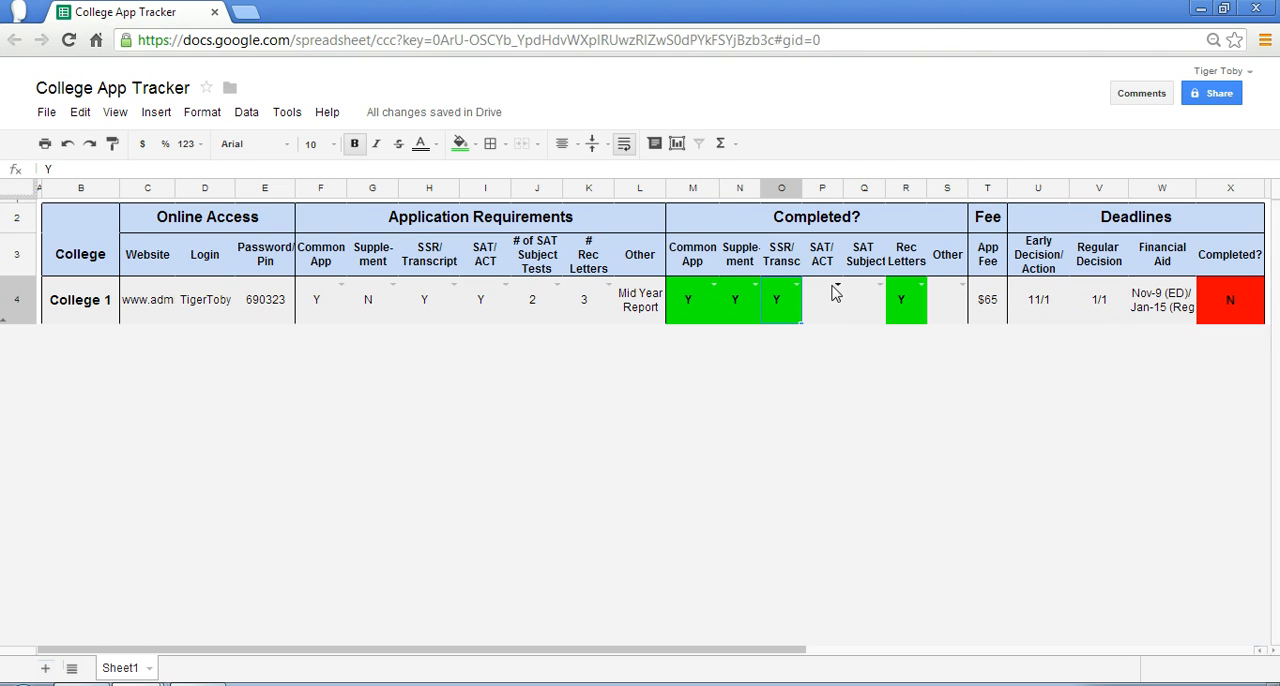
left_click(822, 300)
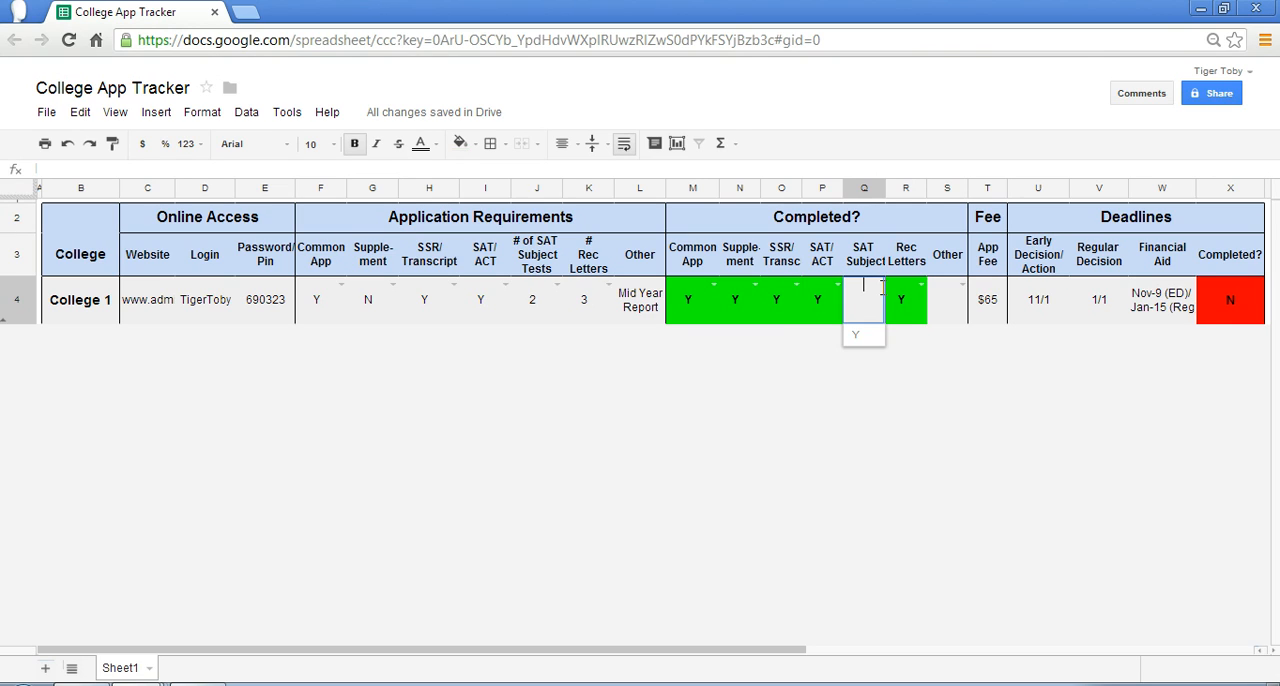
type("Y")
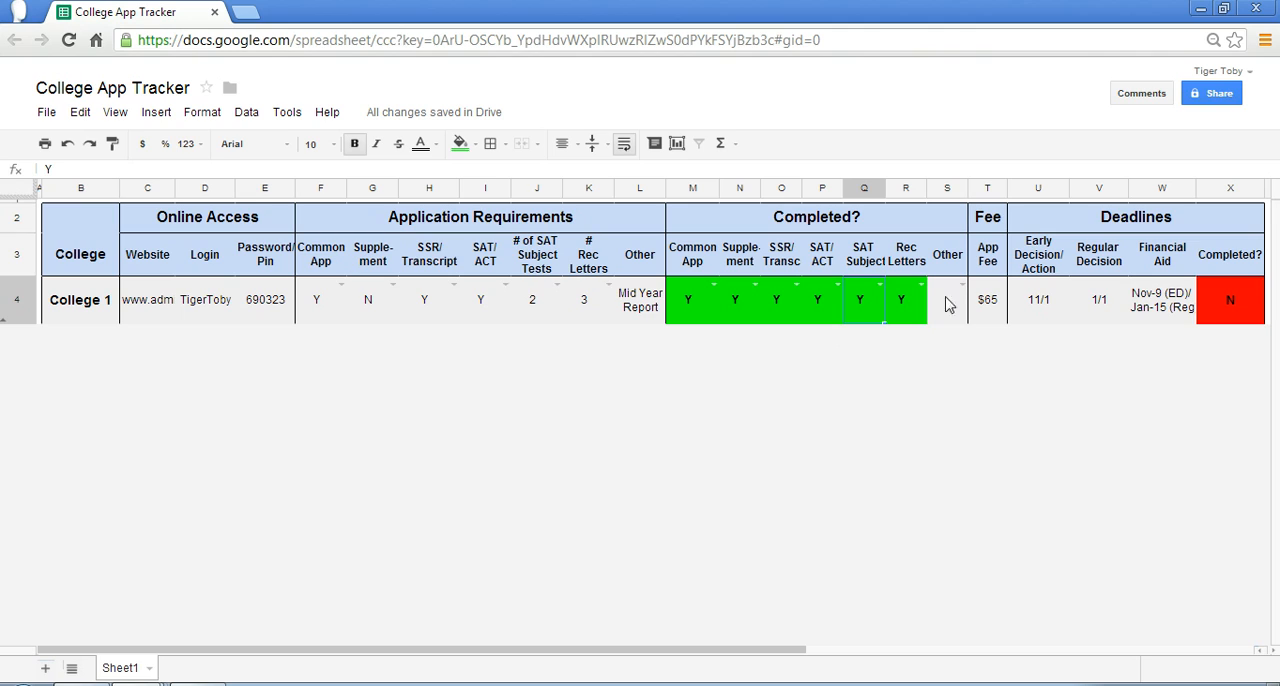
left_click(948, 300)
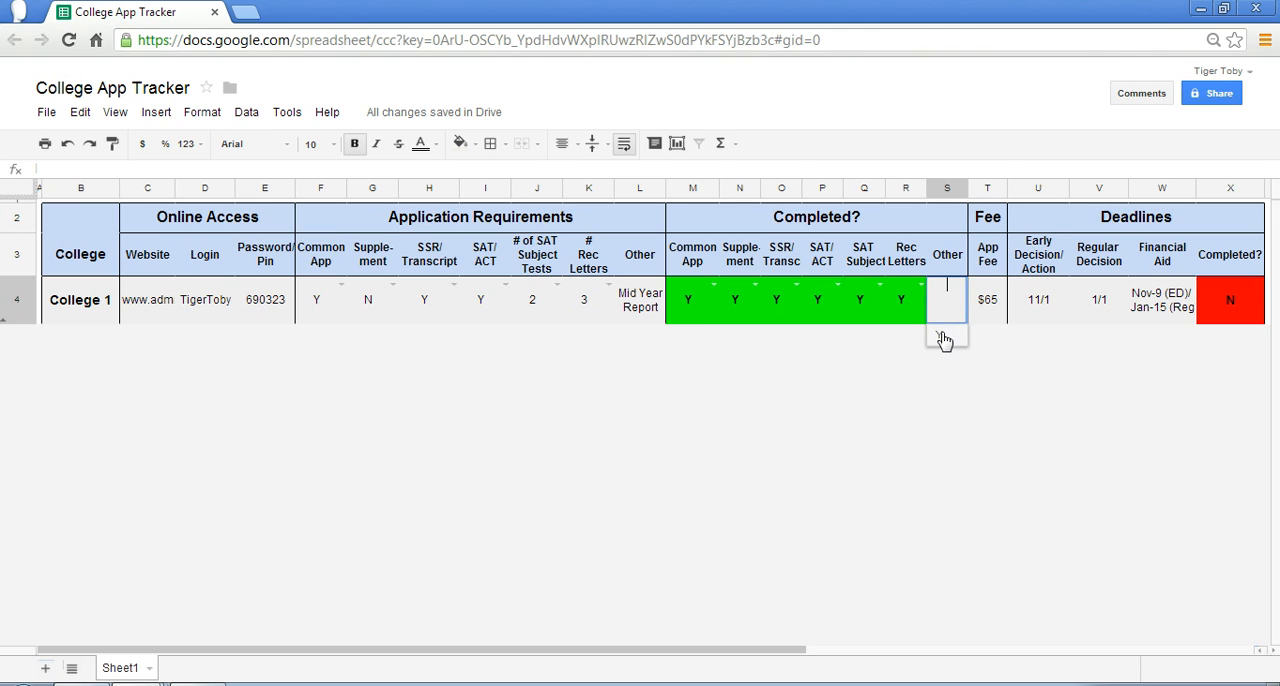
type("Y")
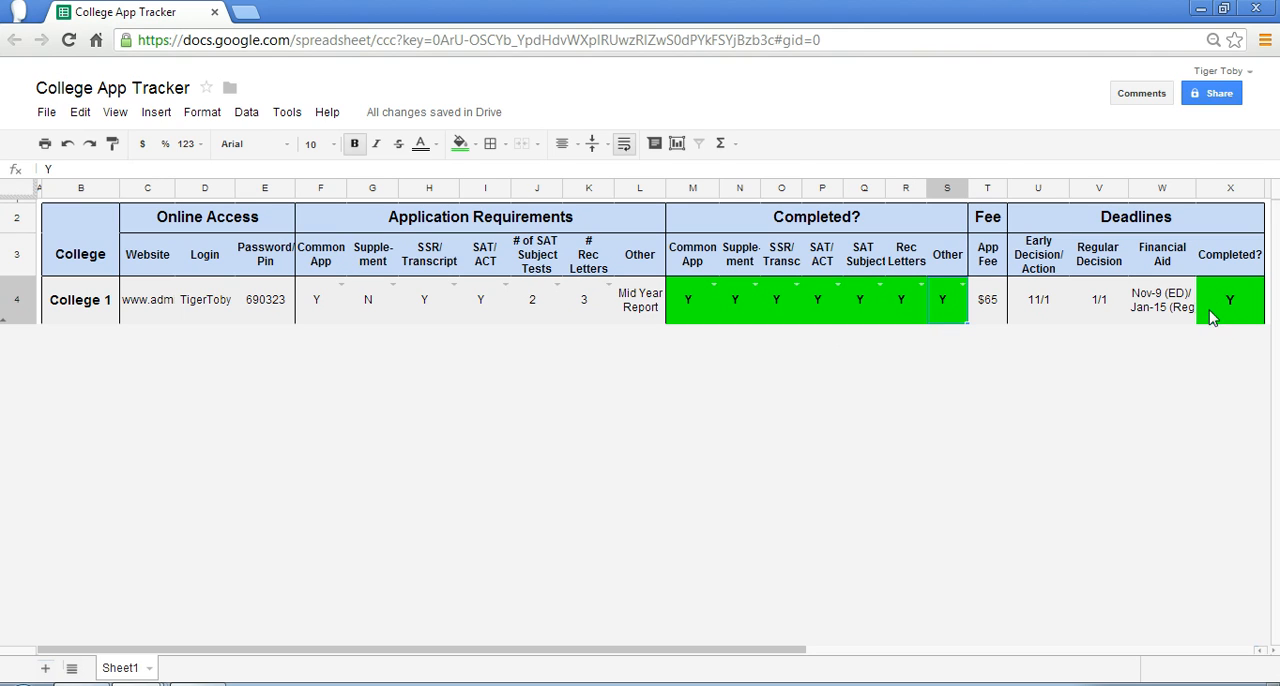
mouse_move(1244, 304)
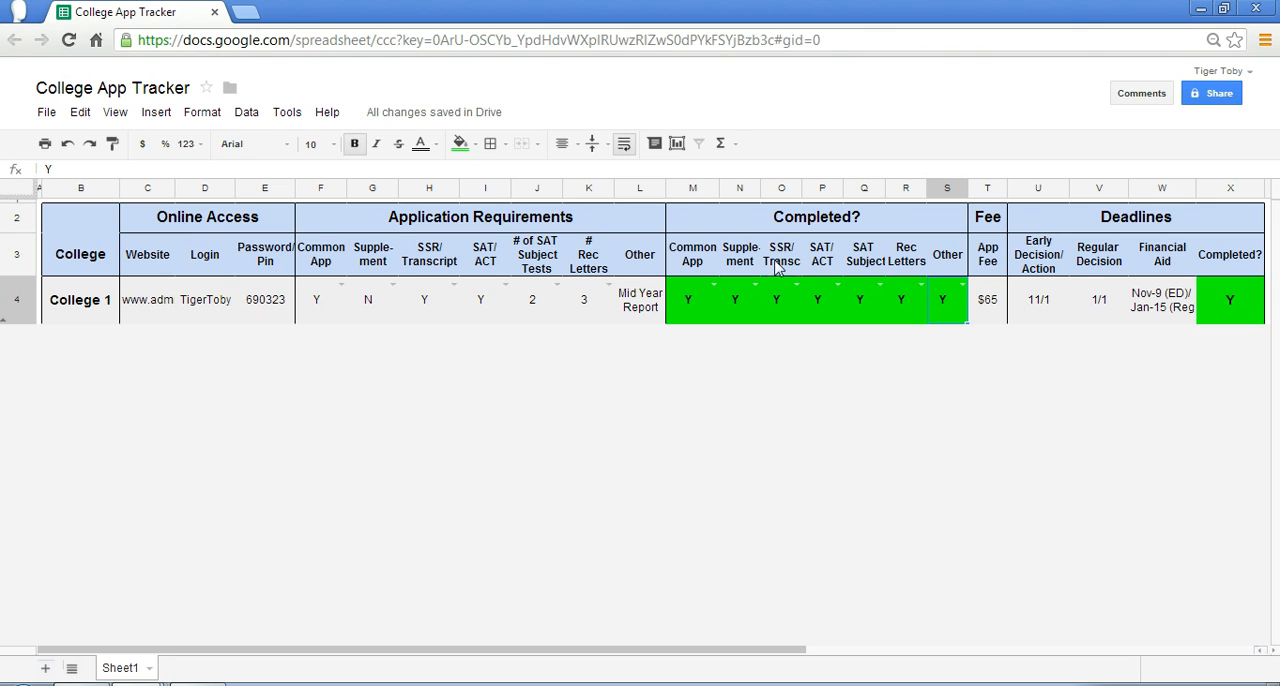
mouse_move(24, 324)
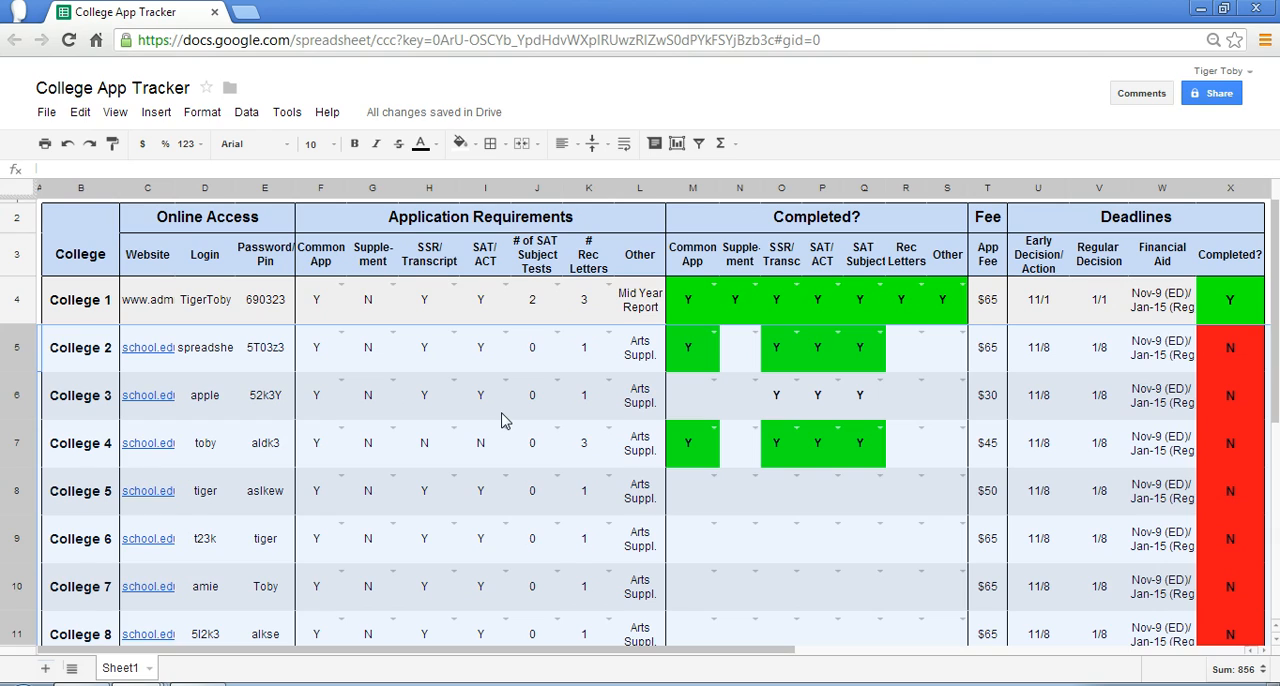
mouse_move(518, 444)
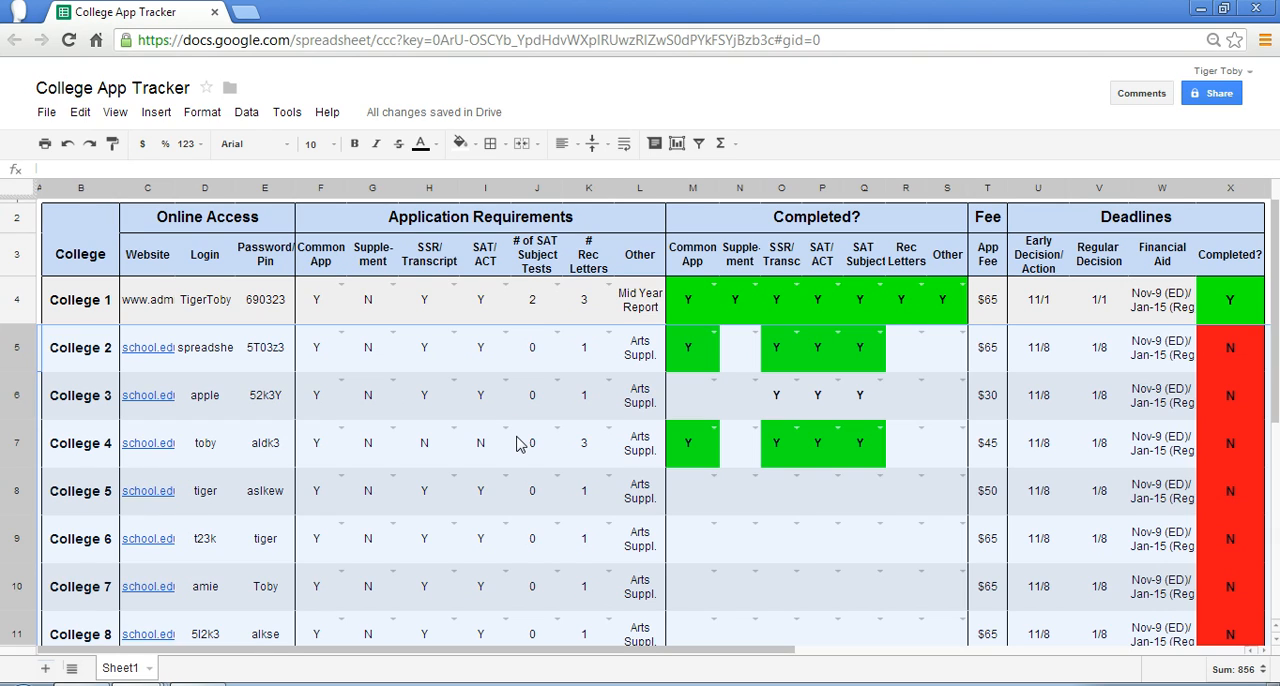